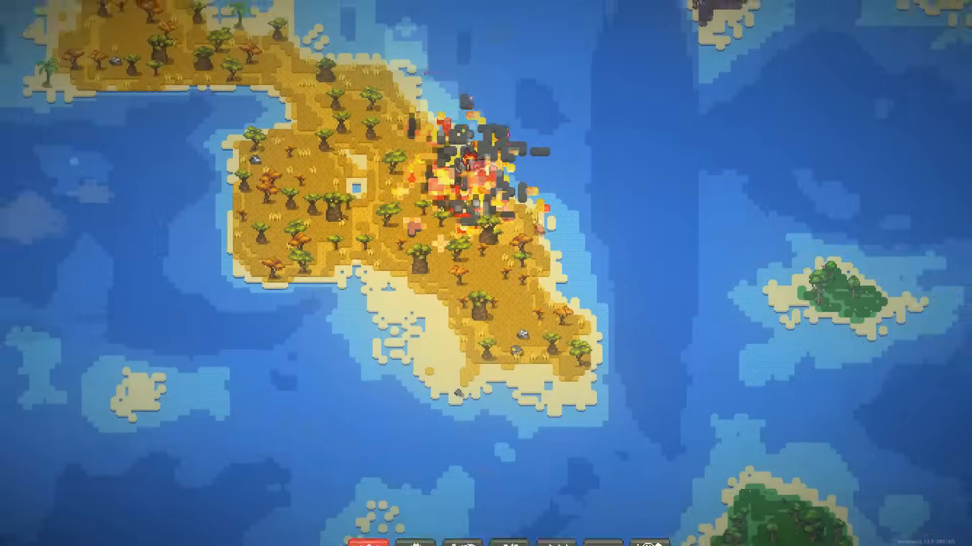
Step: Wipe the island to bare grey rock with Life Eraser and start painting orange sand above the water
scroll("down", 3)
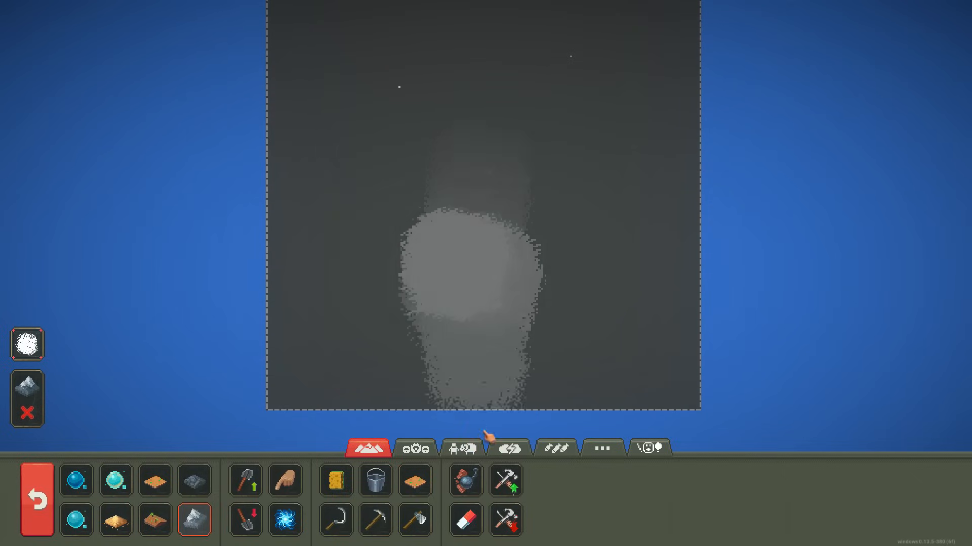
left_click(470, 520)
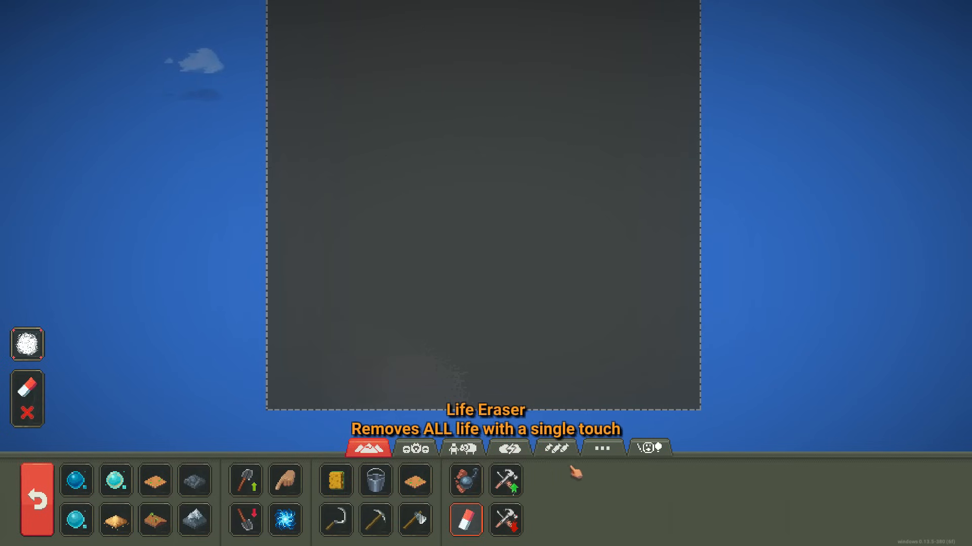
left_click(602, 449)
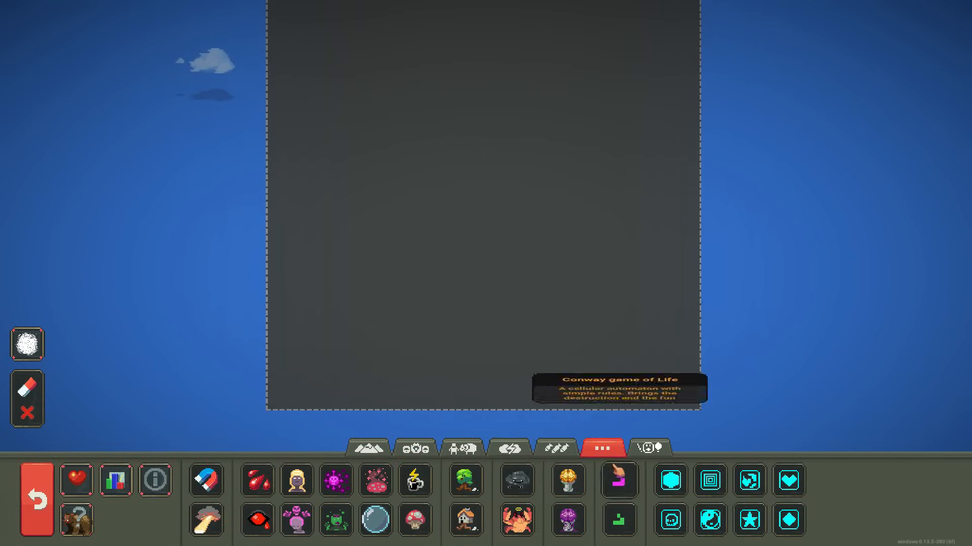
left_click(461, 449)
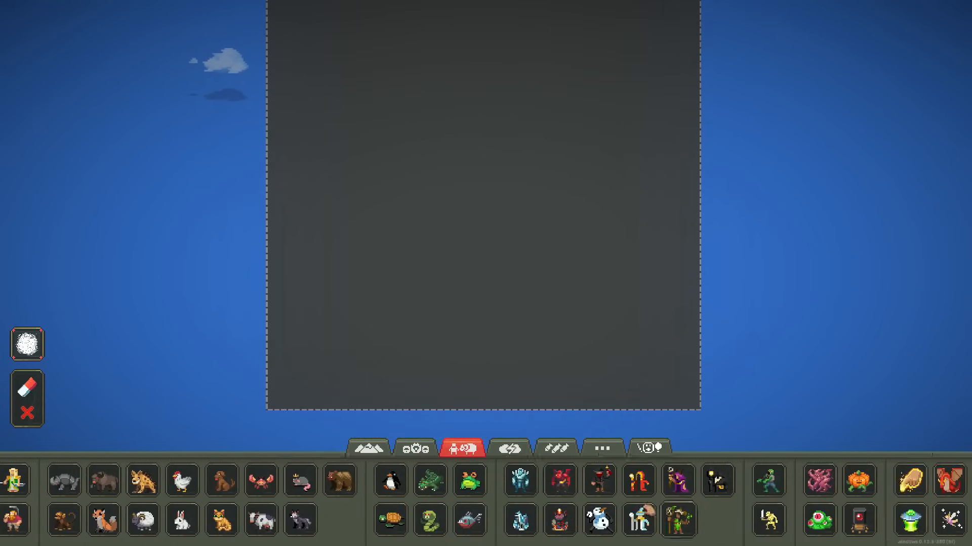
left_click(27, 344)
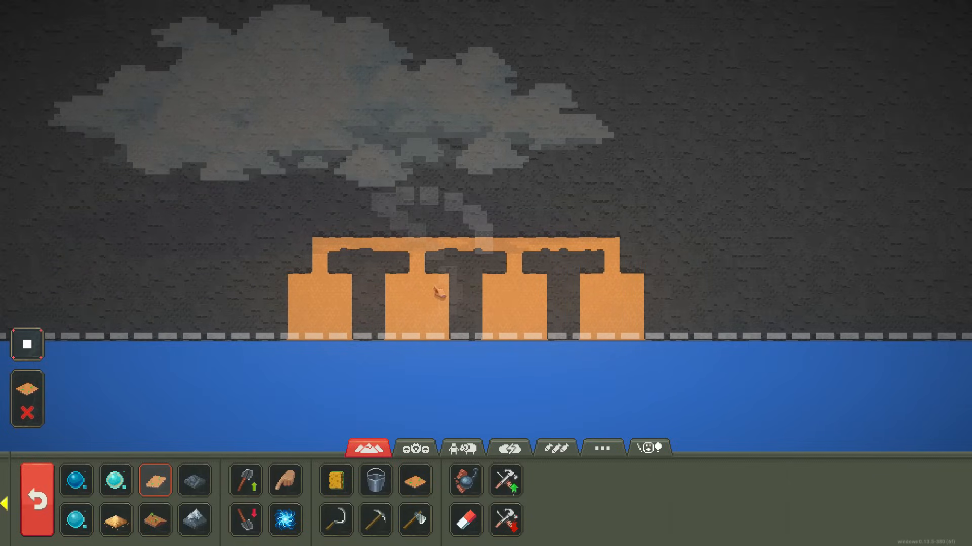
Step: Paint a forked orange sand path with four shoreline pads and top each with a golden statue
left_click(604, 448)
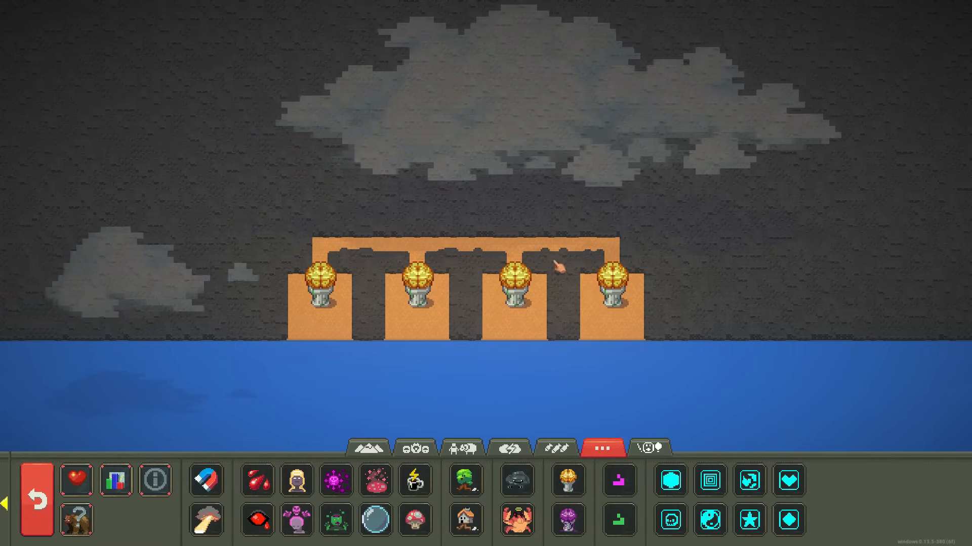
left_click(462, 449)
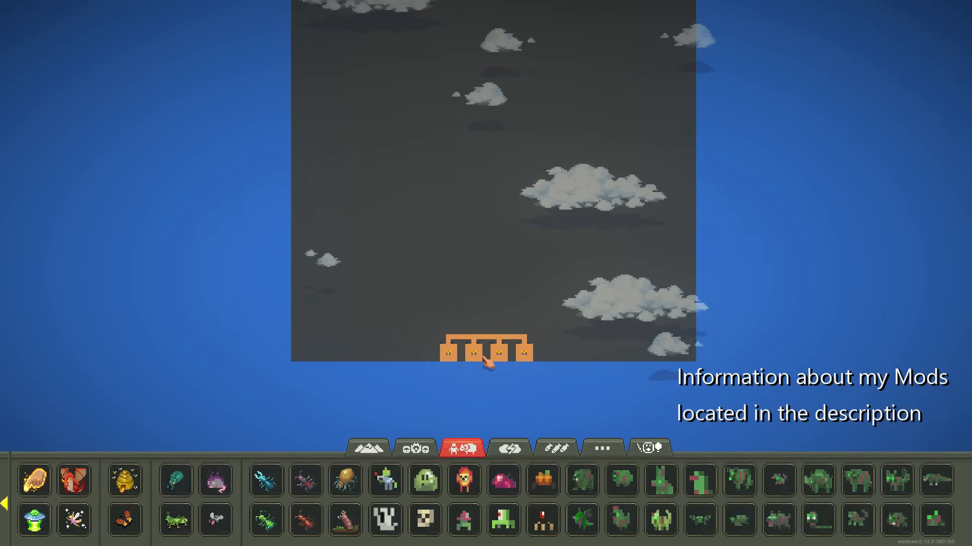
Step: Paint a long zigzagging orange soil path running north from the four-pad fork
left_click(369, 449)
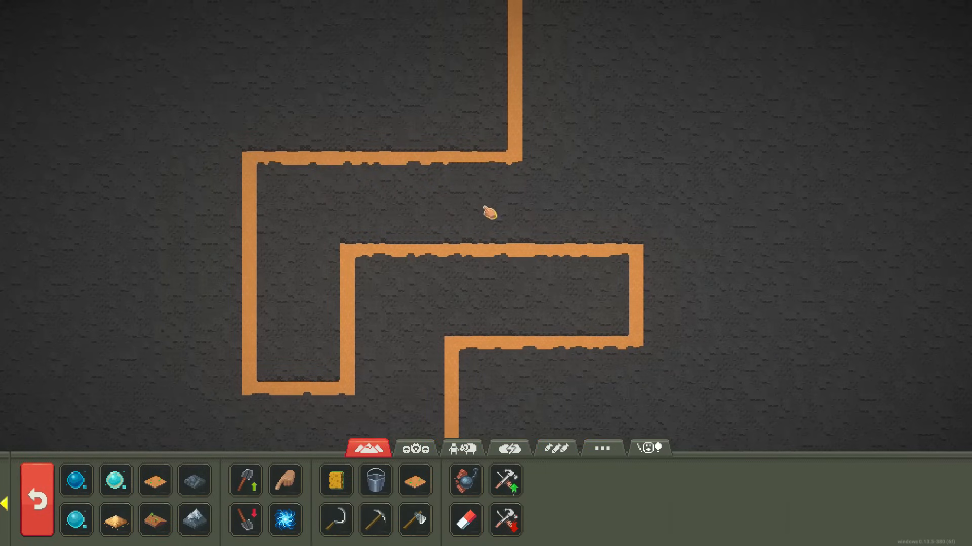
Step: Paint a 3x3 orange enclosure grid at the path top, small square pads along it, and grey stone circles beside it
left_click(195, 480)
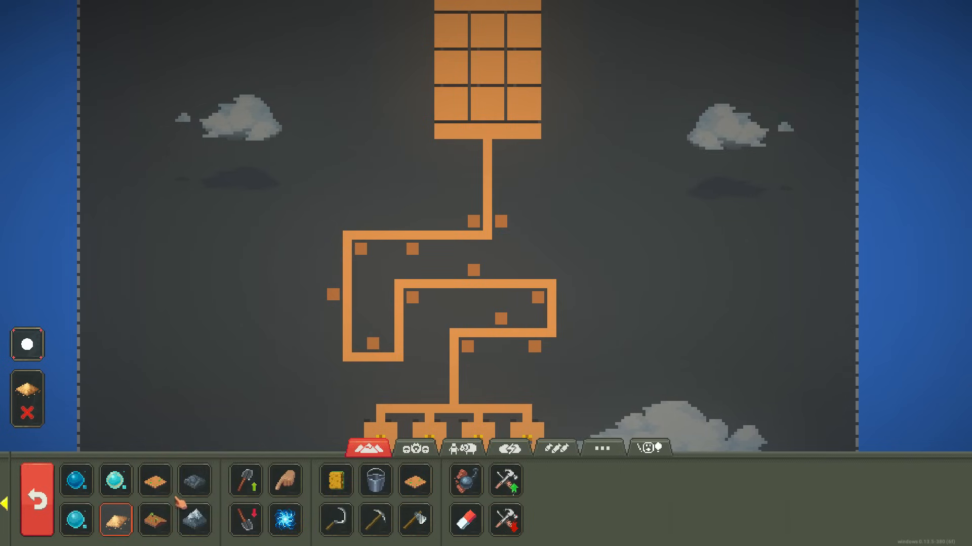
left_click(194, 480)
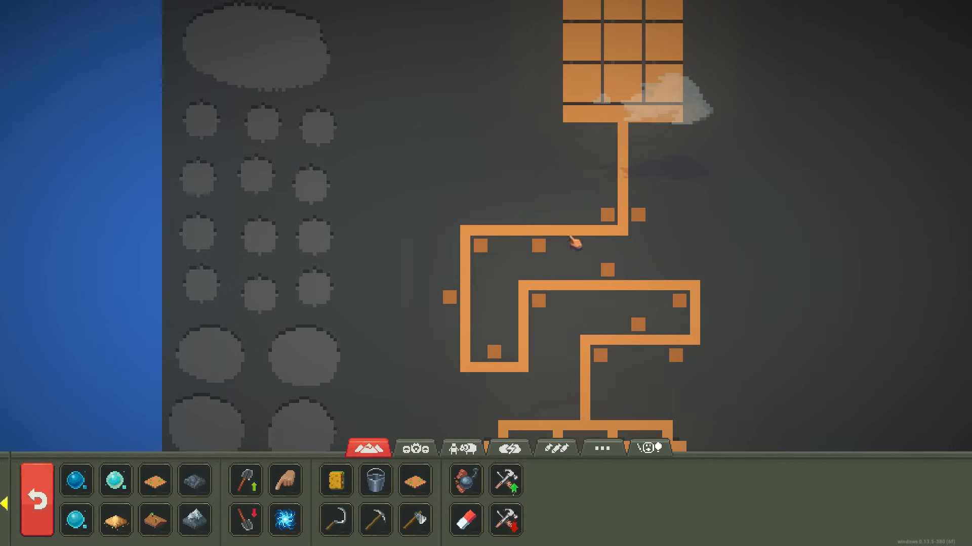
Step: Spawn zombie wolves and other zombie mobs inside the grid enclosures at the path's end
left_click(461, 447)
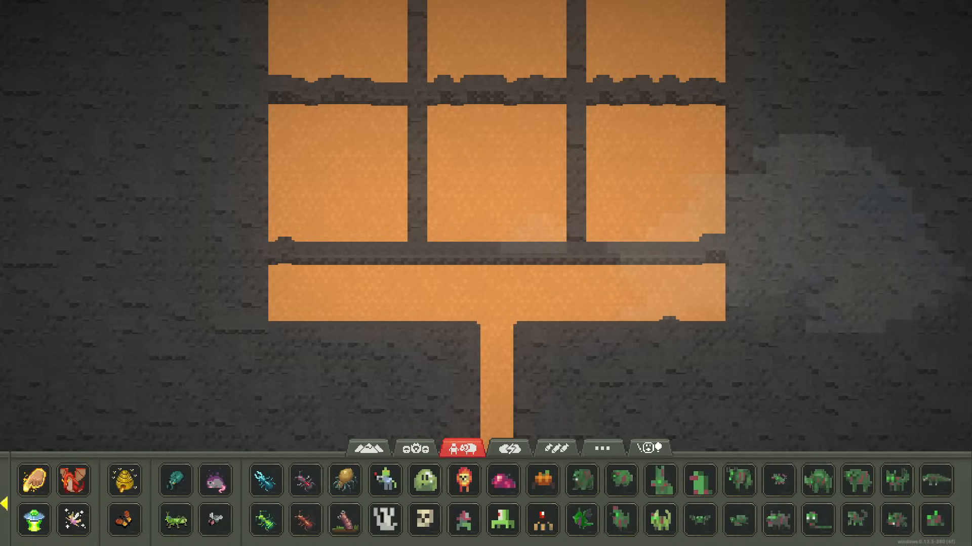
left_click(621, 524)
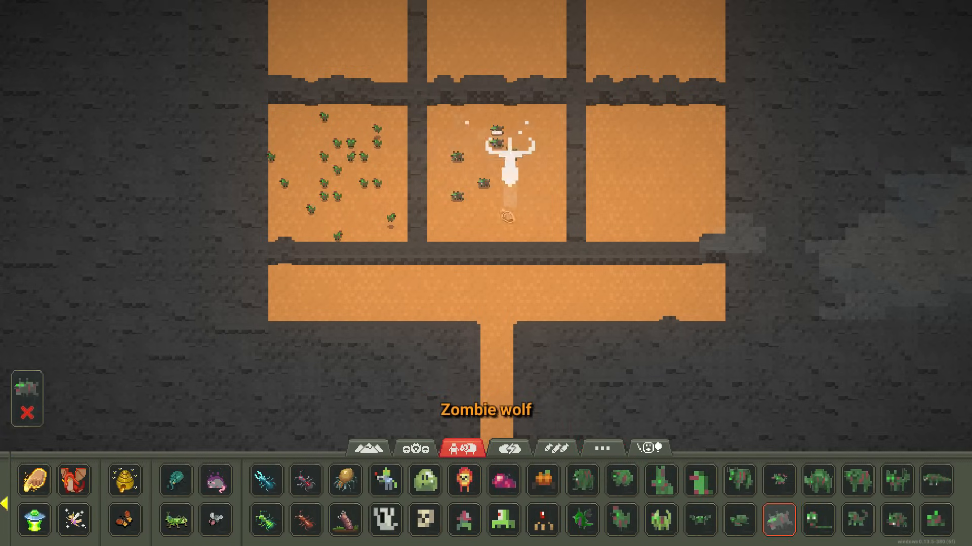
left_click(658, 524)
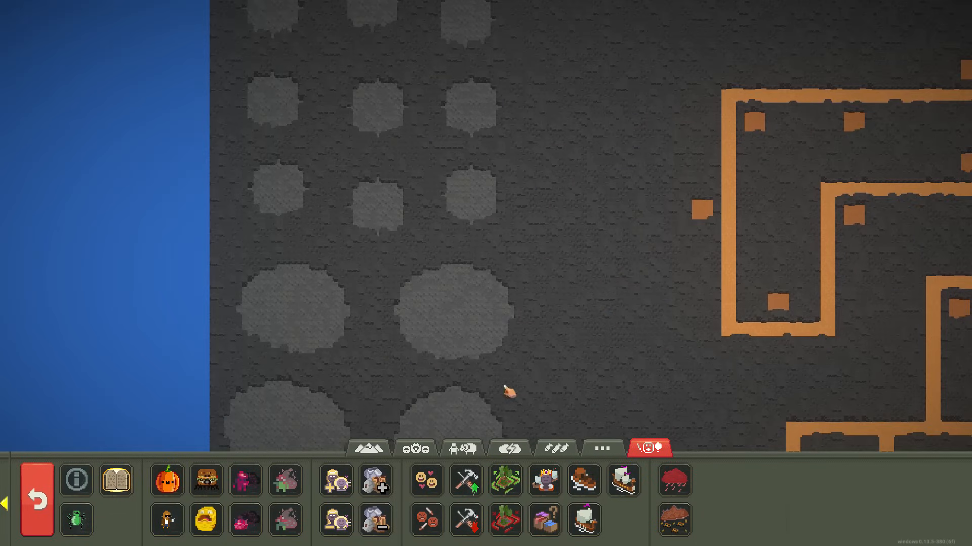
Step: Compare weapons such as White Staff and Iron Bow in the Edit Items window
left_click(461, 449)
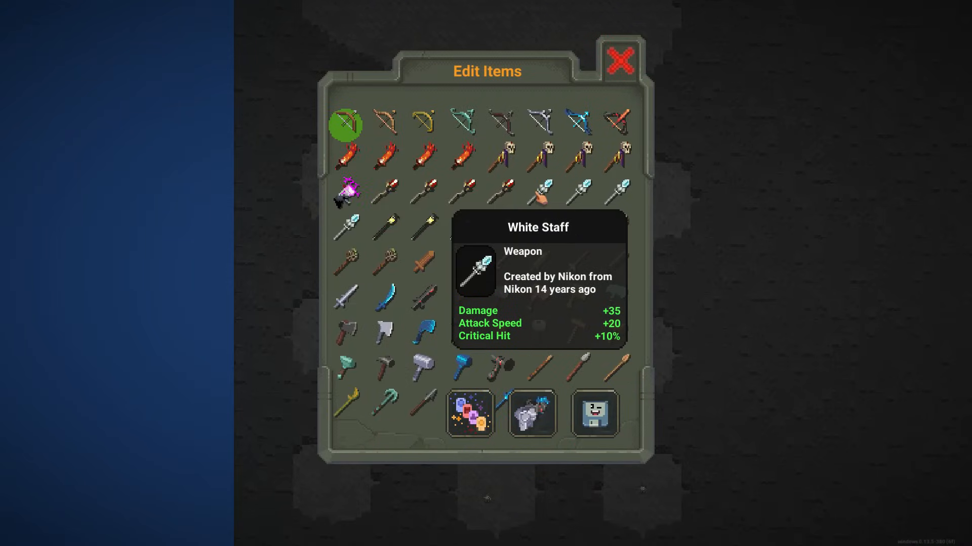
mouse_move(621, 189)
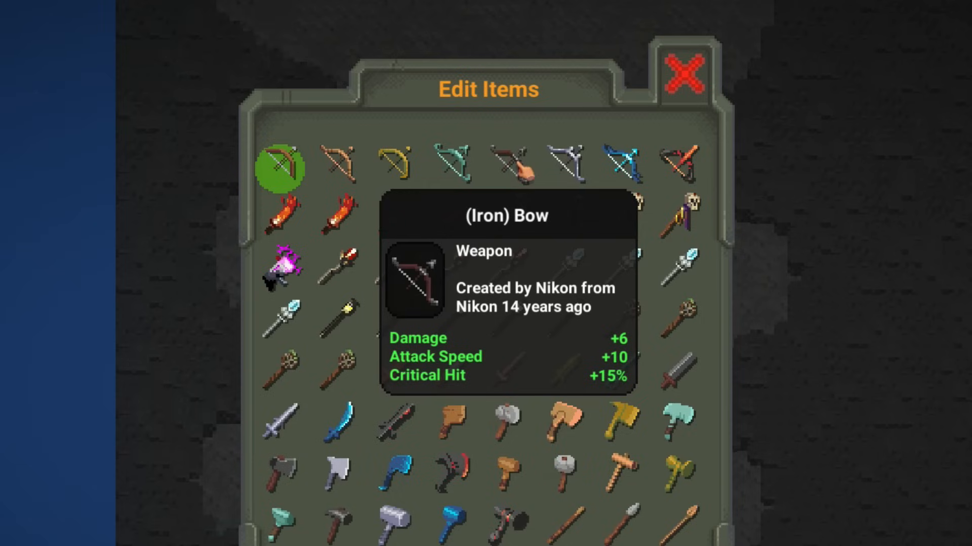
left_click(506, 170)
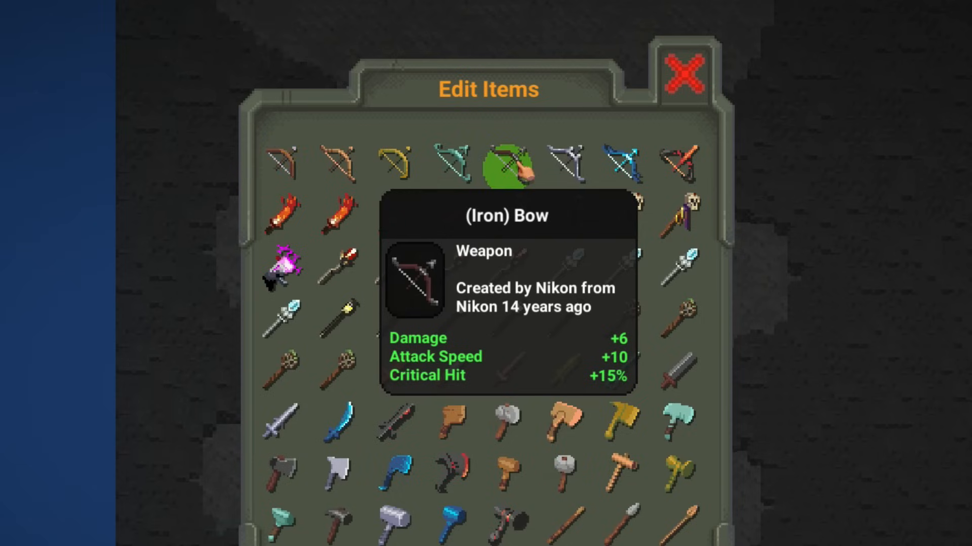
left_click(684, 75)
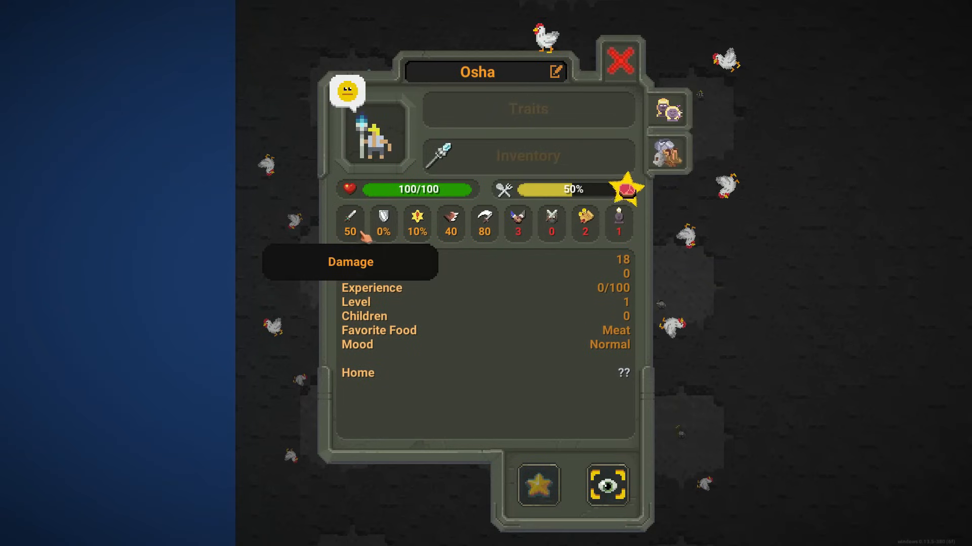
Step: Bring up a unit's info sheet showing its damage, armor and equipment
left_click(619, 63)
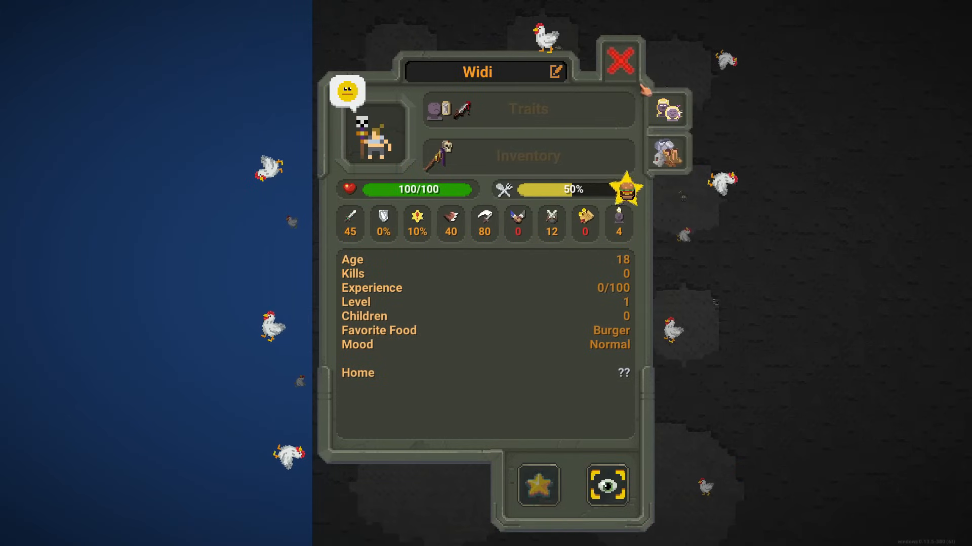
left_click(620, 62)
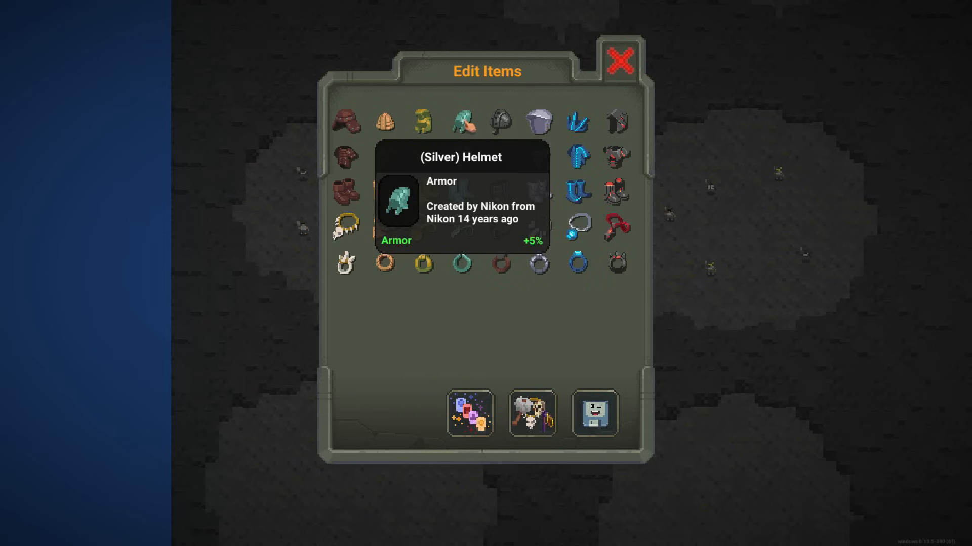
Step: Review the armor list (Silver Helmet), switch to weapons and the spear, then close the editor
left_click(619, 64)
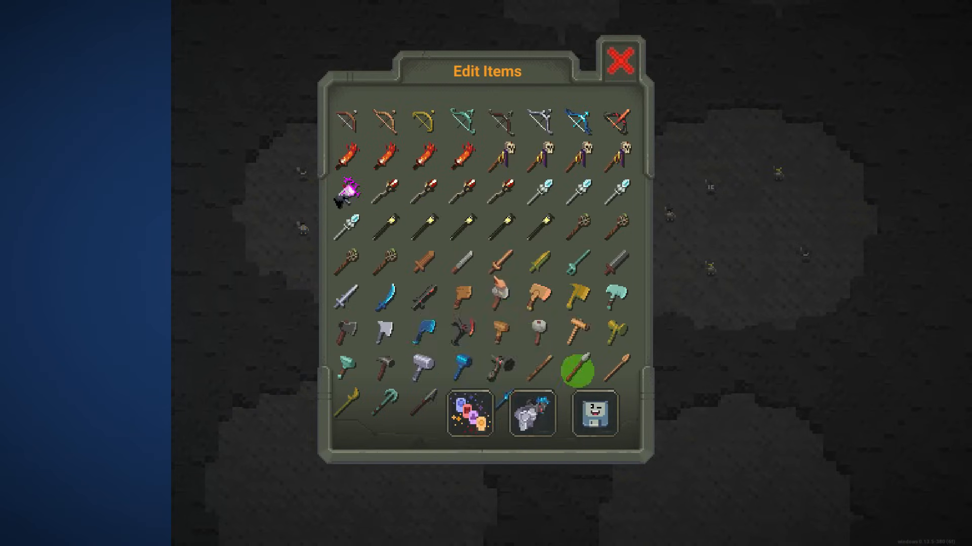
left_click(619, 62)
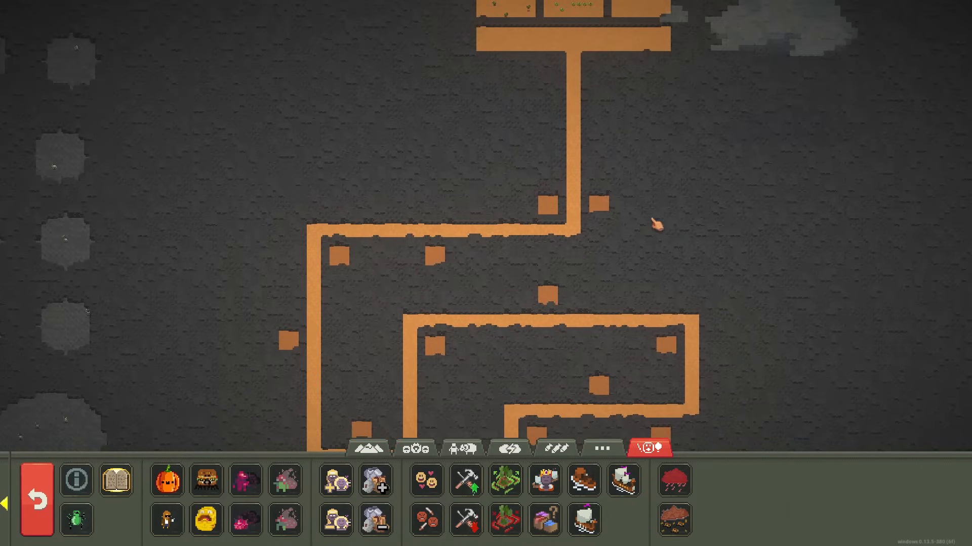
Step: Spawn a unit, review Sipigac's sheet with its bronze axe and gear, then close the window
left_click(461, 448)
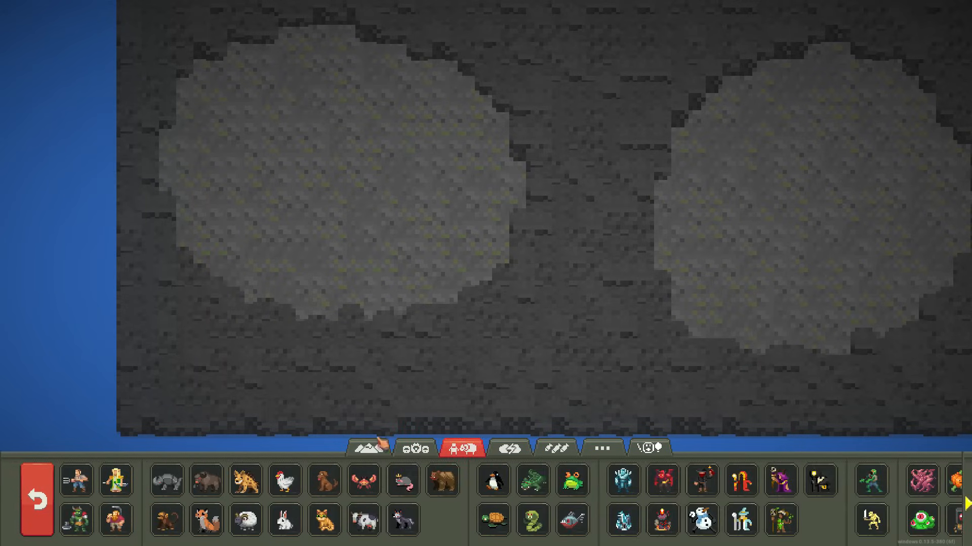
left_click(79, 483)
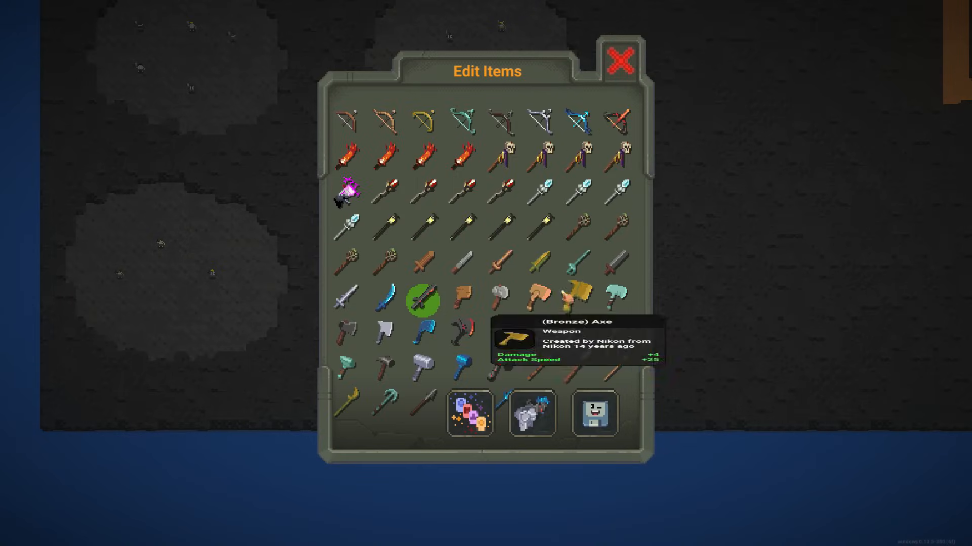
left_click(622, 60)
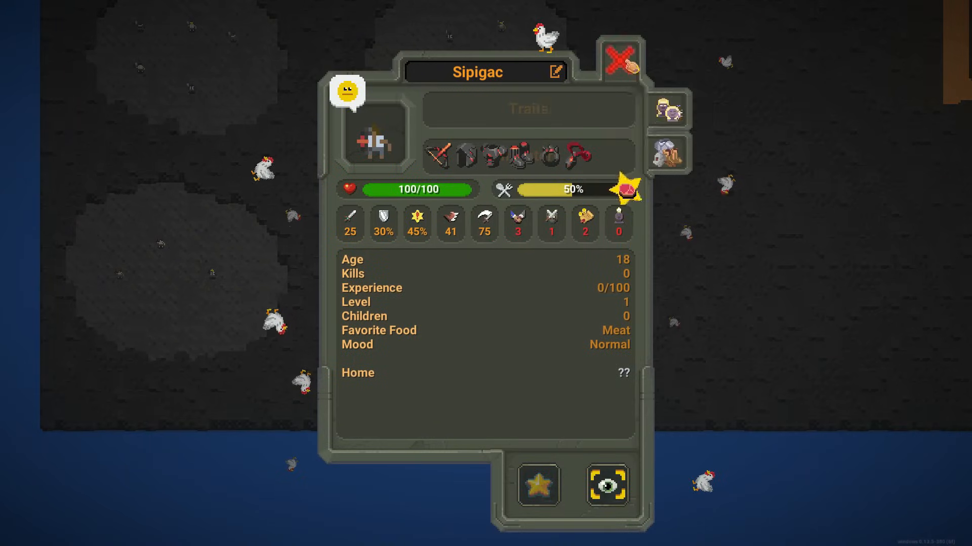
left_click(617, 60)
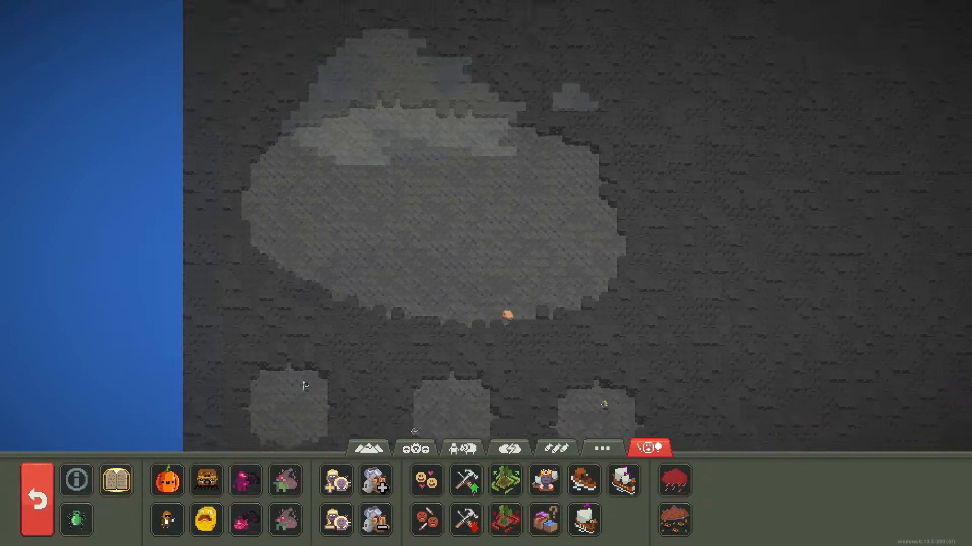
Step: Arm the grenade from the destruction powers, then switch to the world-shaping terrain powers
left_click(556, 449)
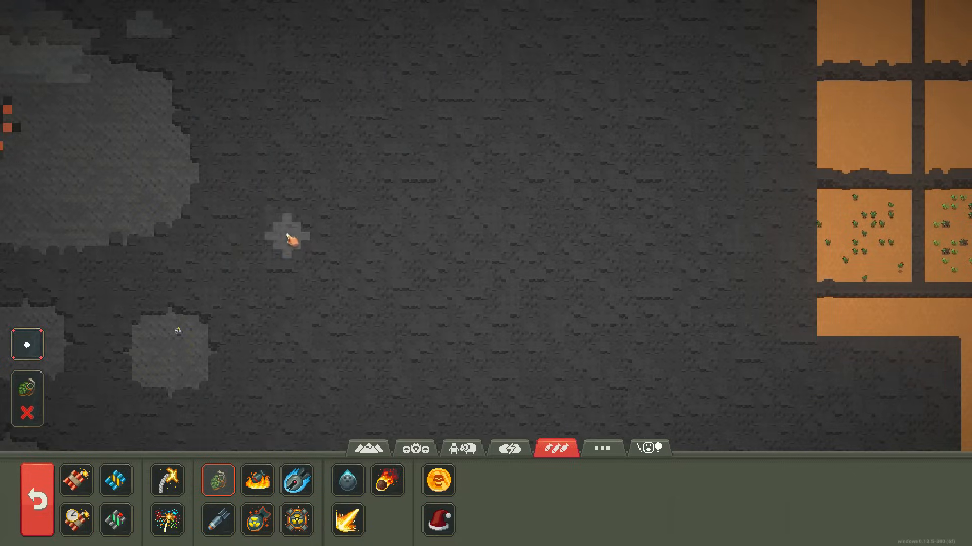
left_click(369, 447)
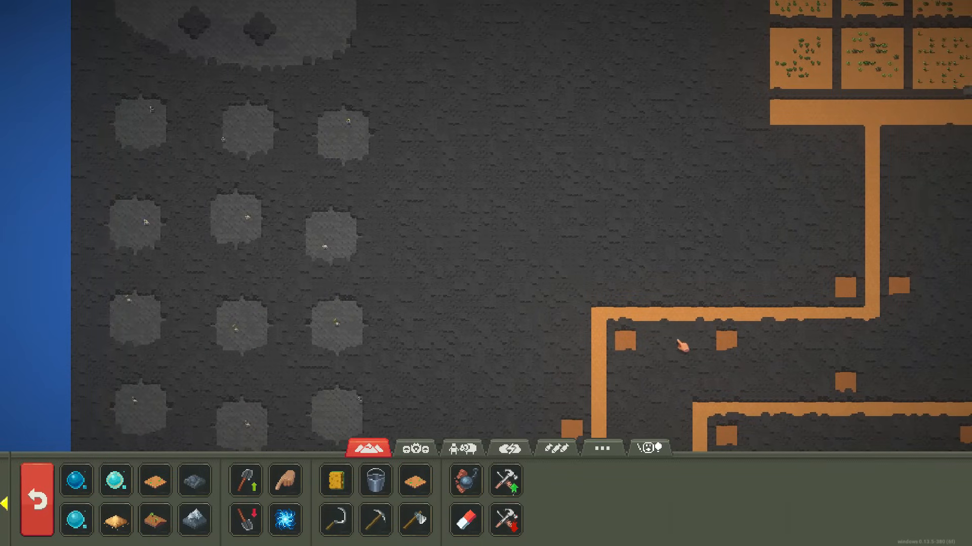
mouse_move(466, 450)
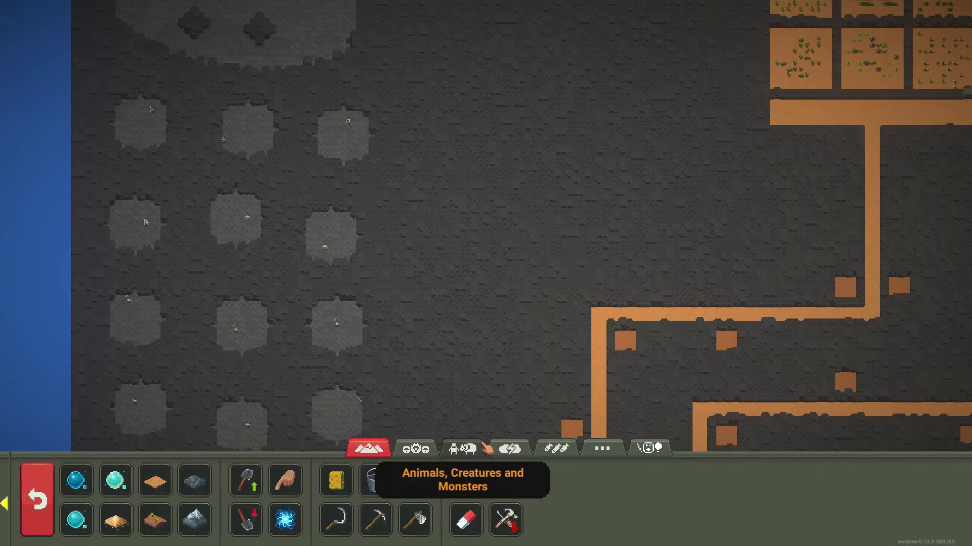
Step: Check world time and stats, inspect spearman Usi's sheet, then close it with the game paused
left_click(604, 447)
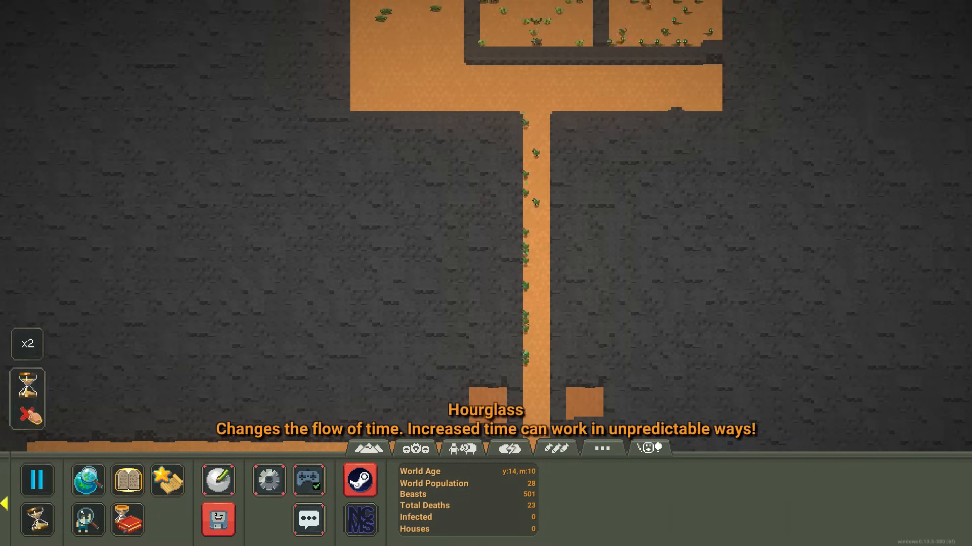
left_click(369, 450)
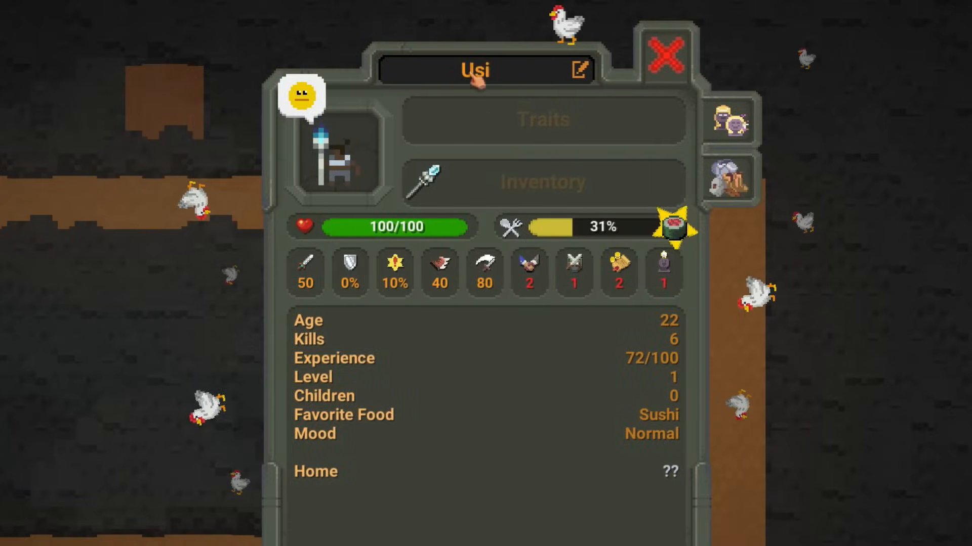
left_click(665, 55)
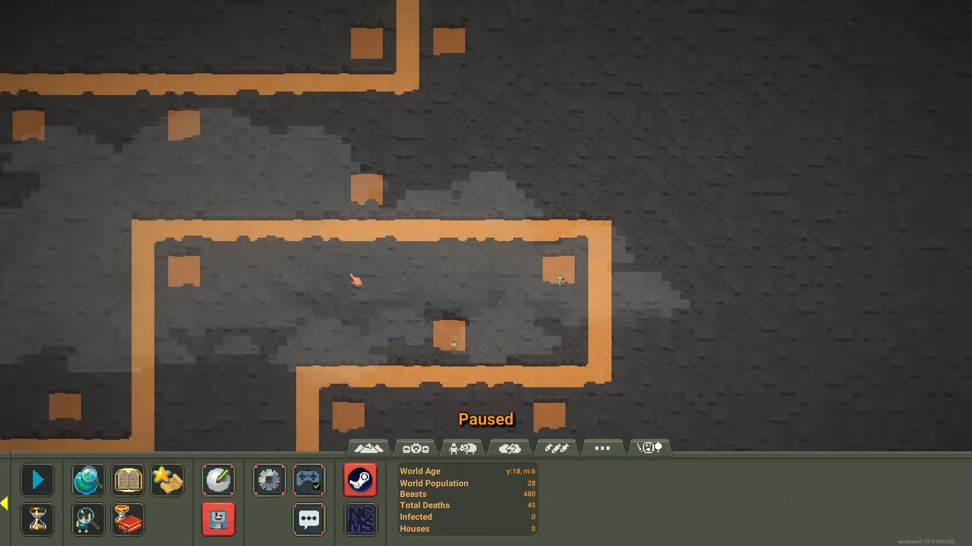
Step: Resume the wave and let it run until total deaths reach 81, then pause
left_click(462, 449)
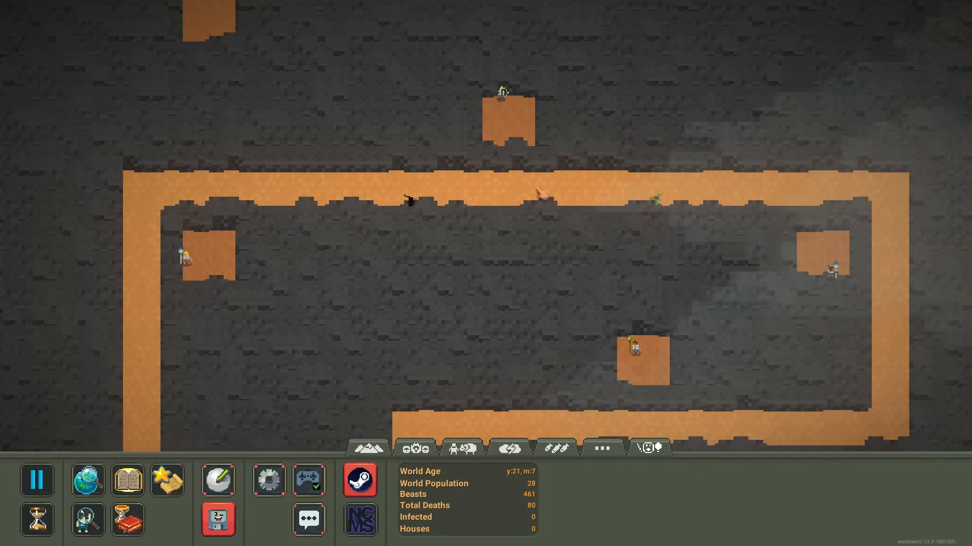
left_click(38, 482)
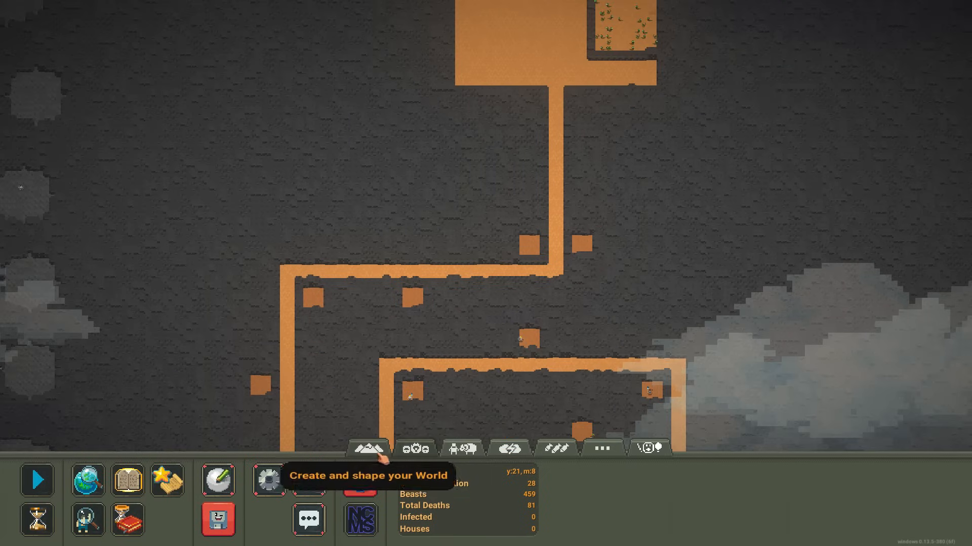
Step: Select the Zombie crocodile from the Animals, Creatures and Monsters list
left_click(368, 449)
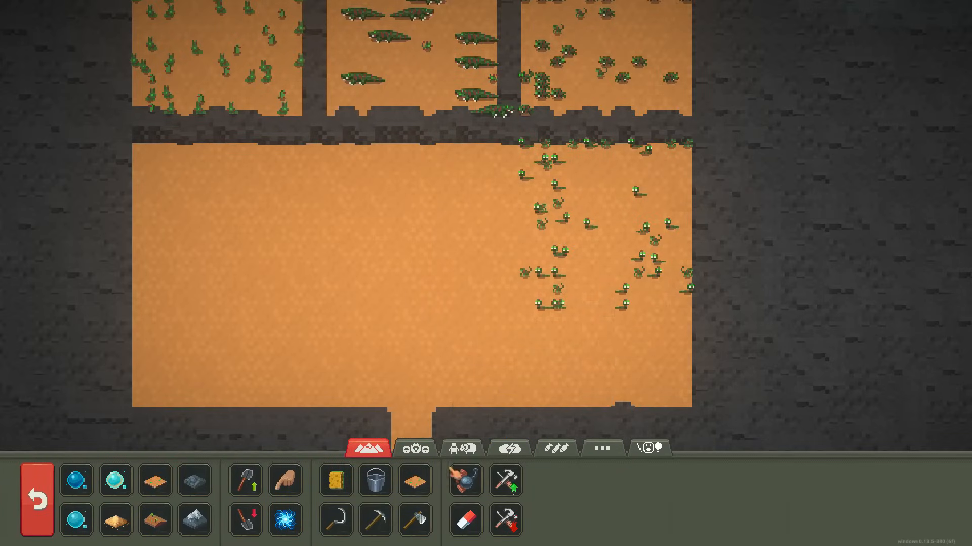
left_click(464, 450)
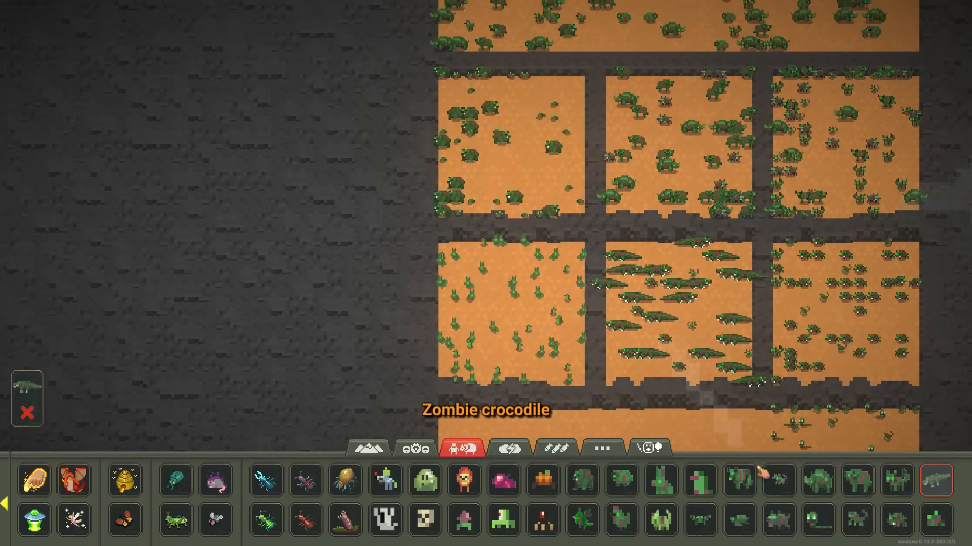
left_click(659, 522)
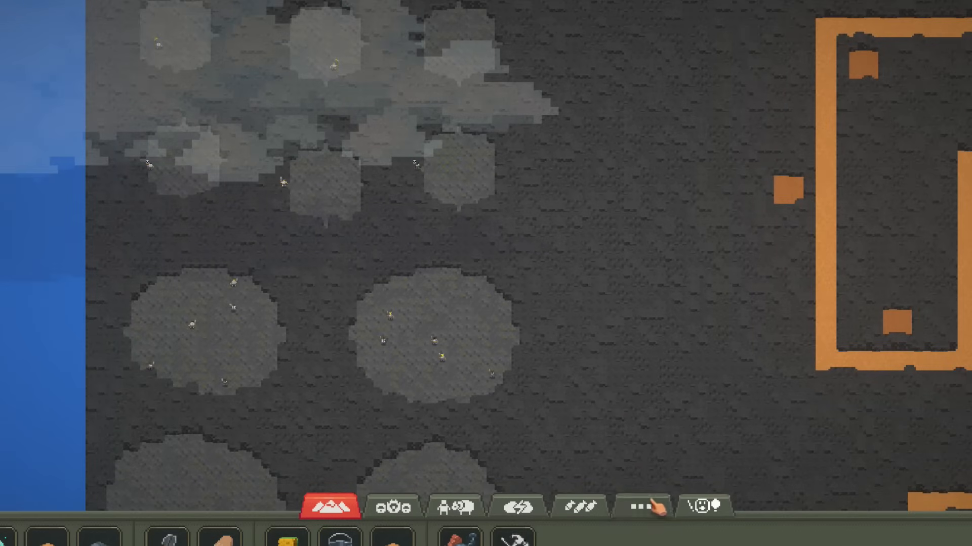
Step: Run the wave to 137 total deaths, pause, and bring up the miscellaneous powers list
left_click(639, 506)
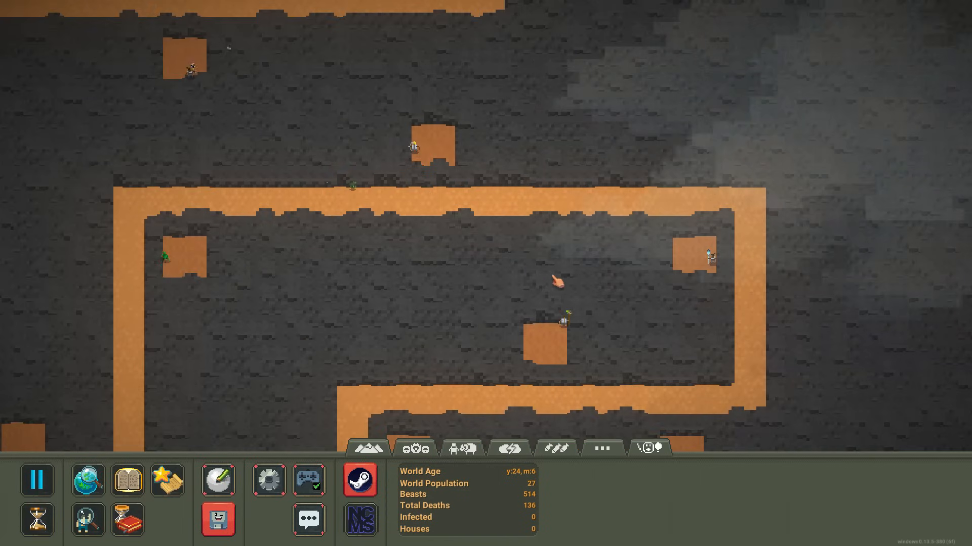
left_click(36, 480)
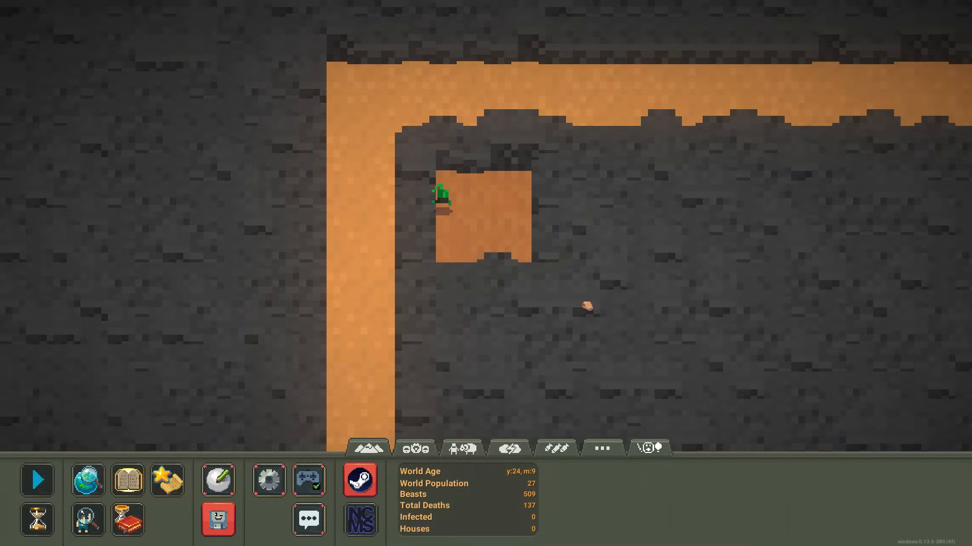
left_click(604, 448)
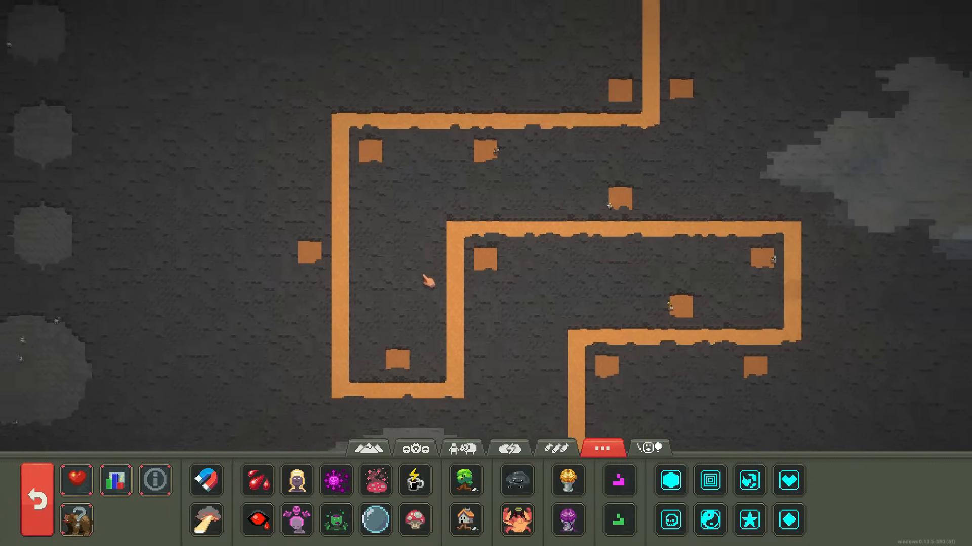
Step: Browse the terrain and creature power lists, then return to the main toolbar
left_click(368, 448)
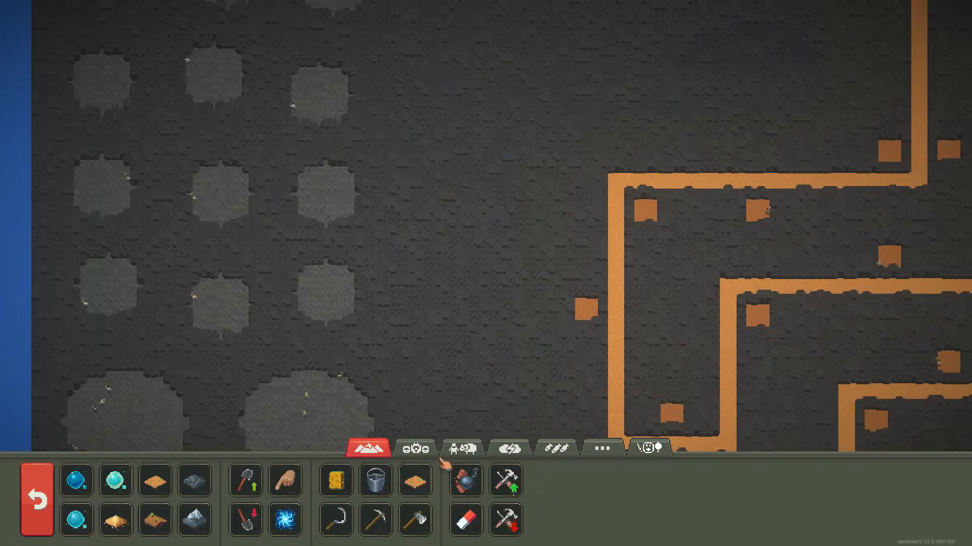
left_click(462, 449)
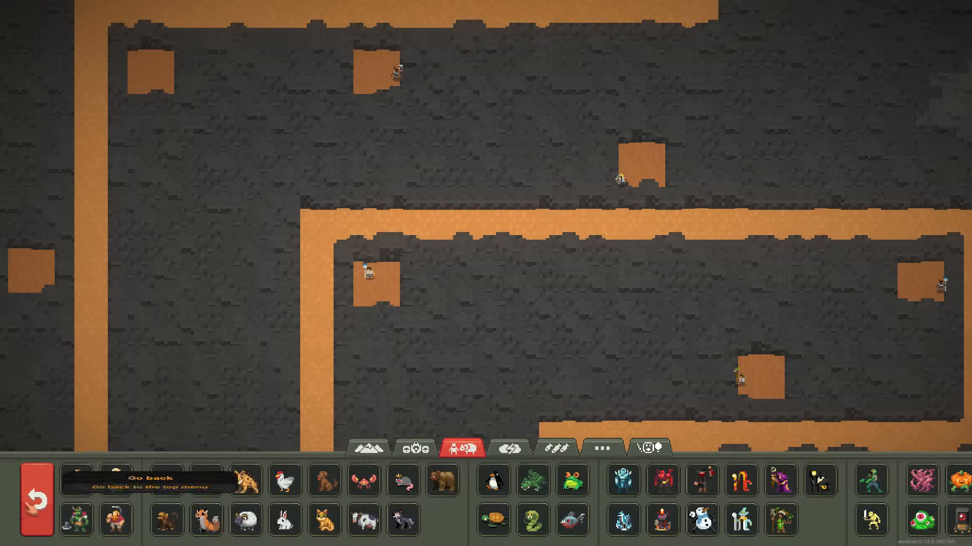
left_click(369, 449)
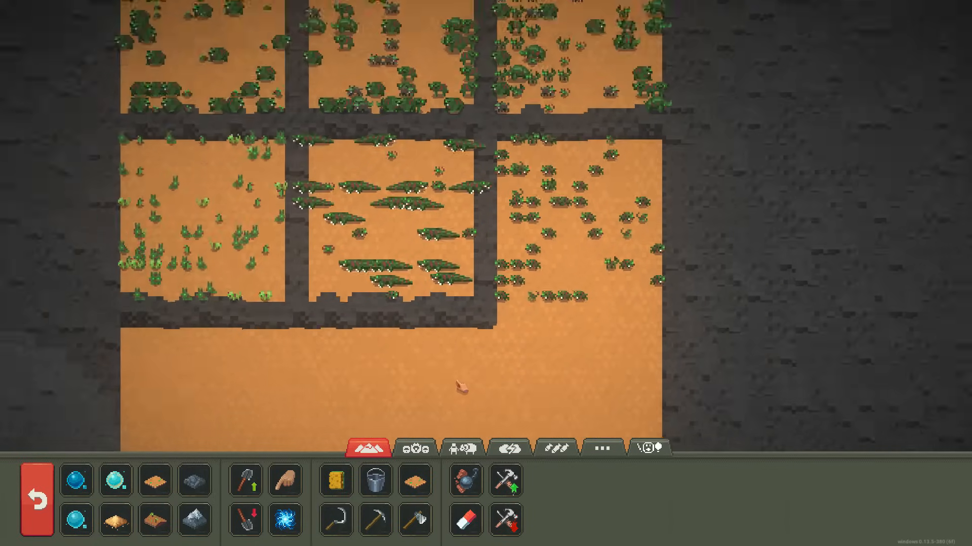
Step: Run the wave to 187 total deaths, pause, and bring up the miscellaneous powers list
left_click(602, 449)
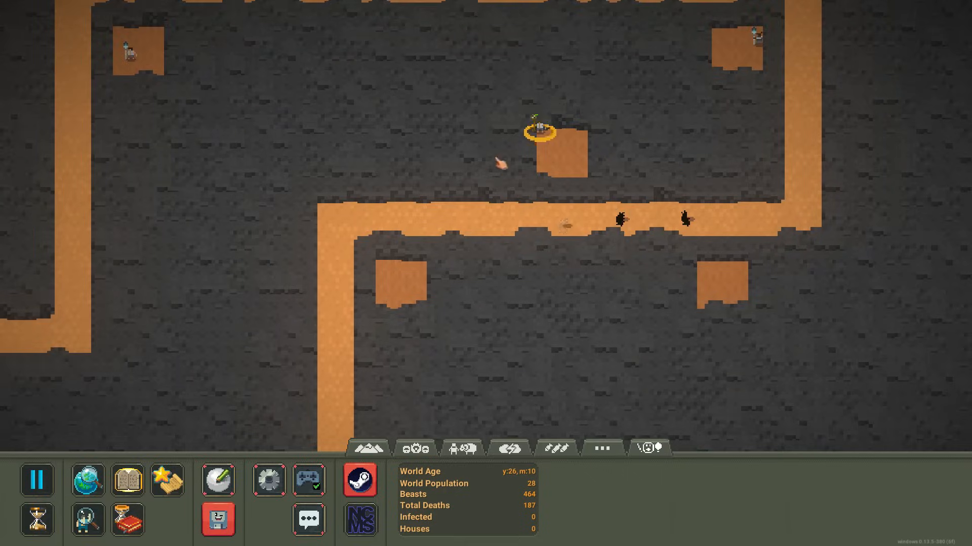
left_click(36, 479)
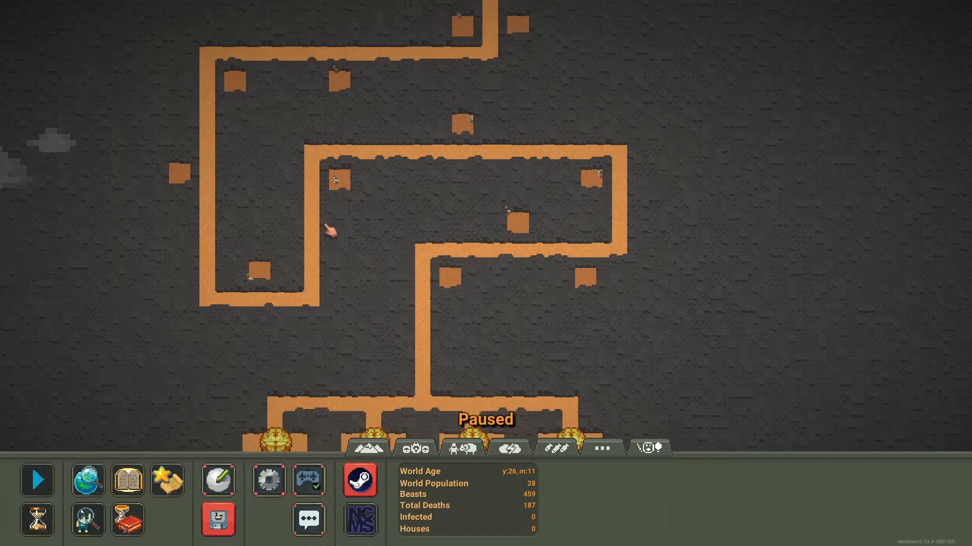
left_click(603, 449)
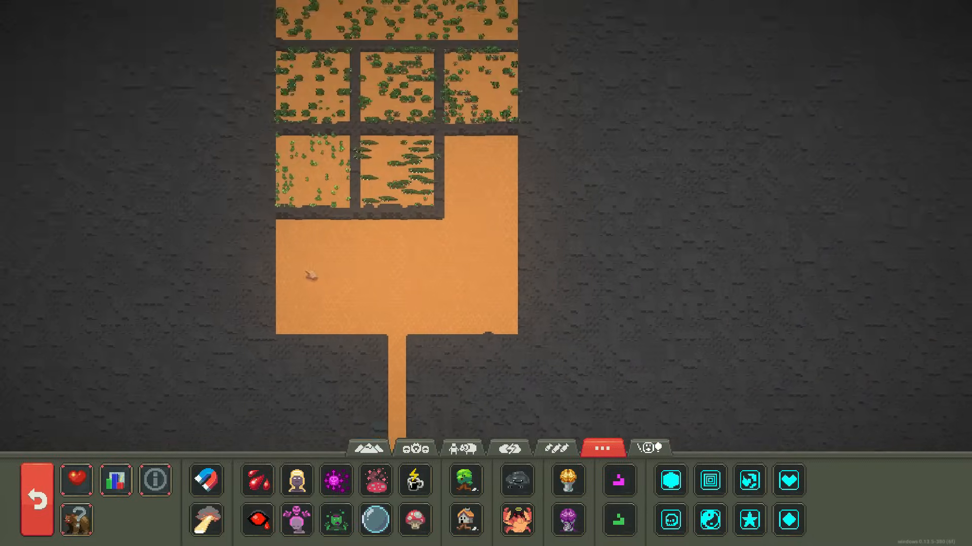
Step: In the item editor, choose the Druid Staff of Power as the weapon and save it
left_click(369, 449)
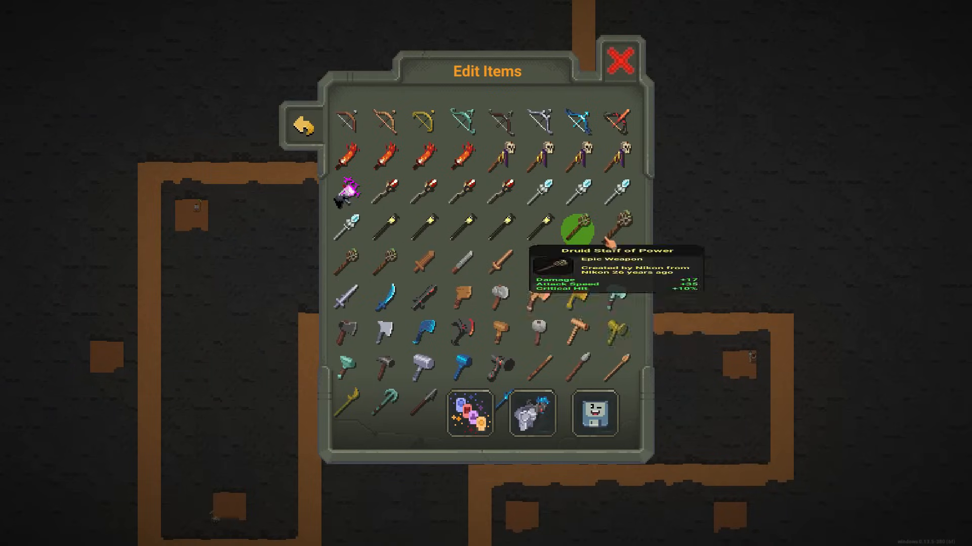
left_click(621, 63)
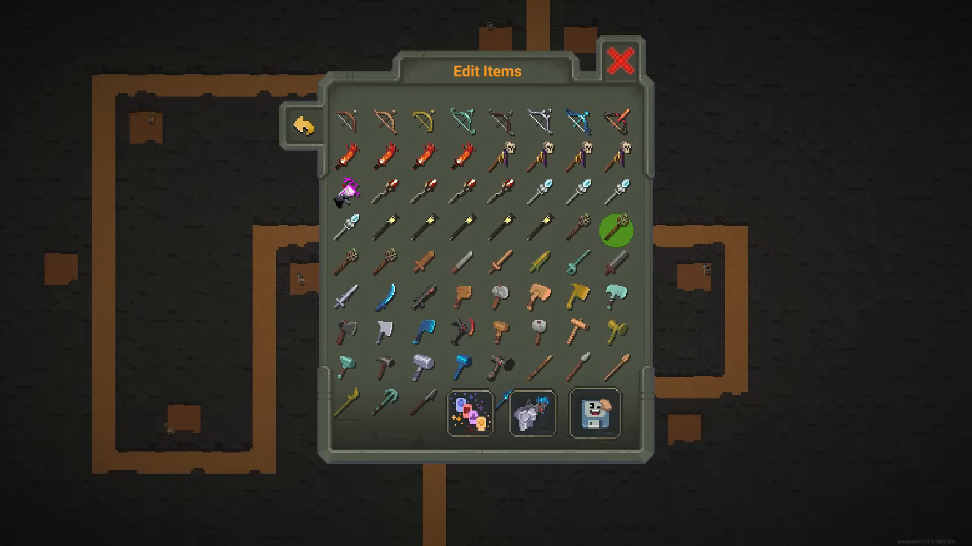
left_click(621, 63)
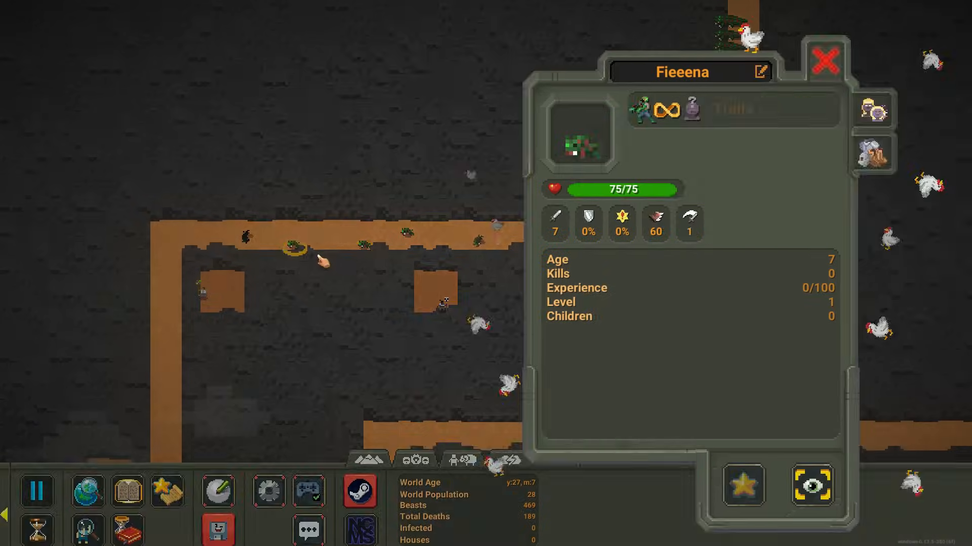
Step: Close the zombie Krickahveel's stats, unpause, and bring up tower unit Eketa's stats (43 kills, level 5)
left_click(825, 59)
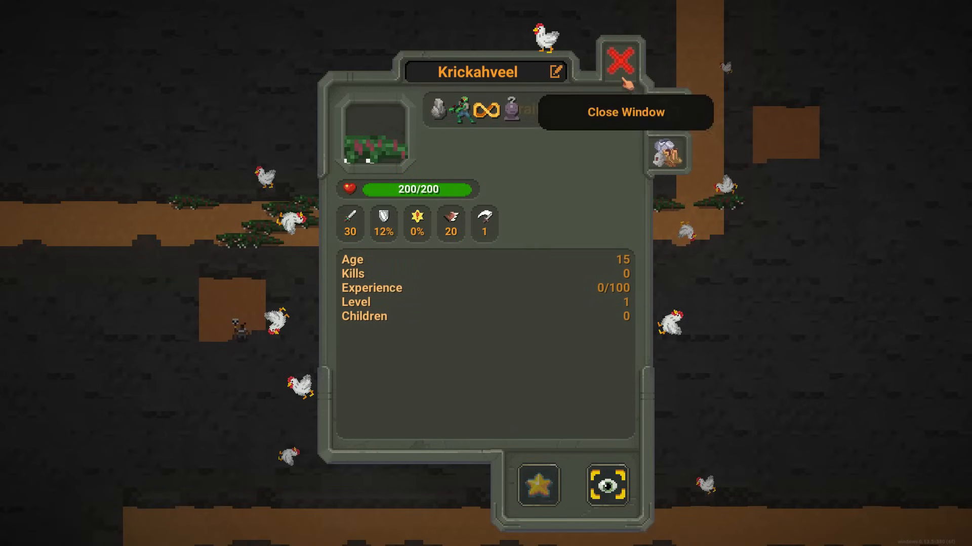
left_click(619, 60)
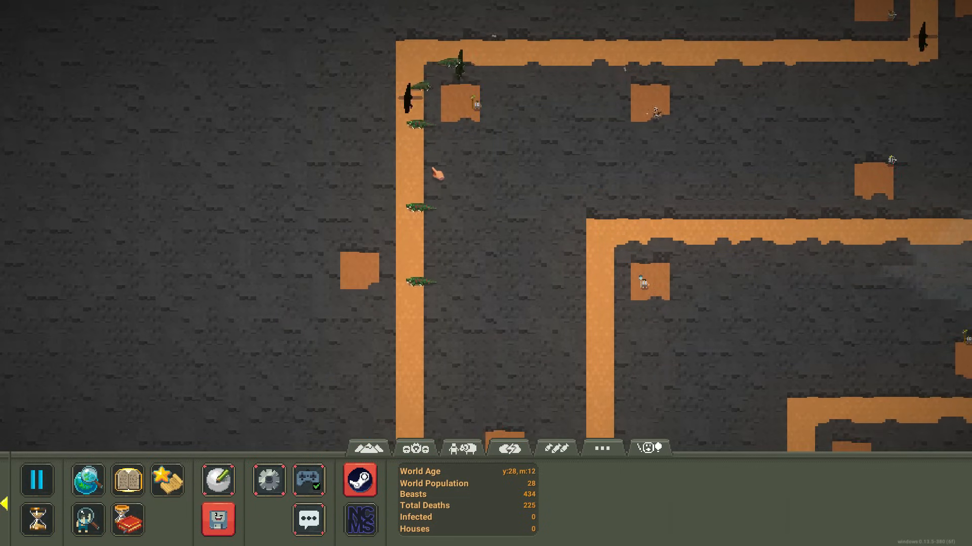
left_click(37, 480)
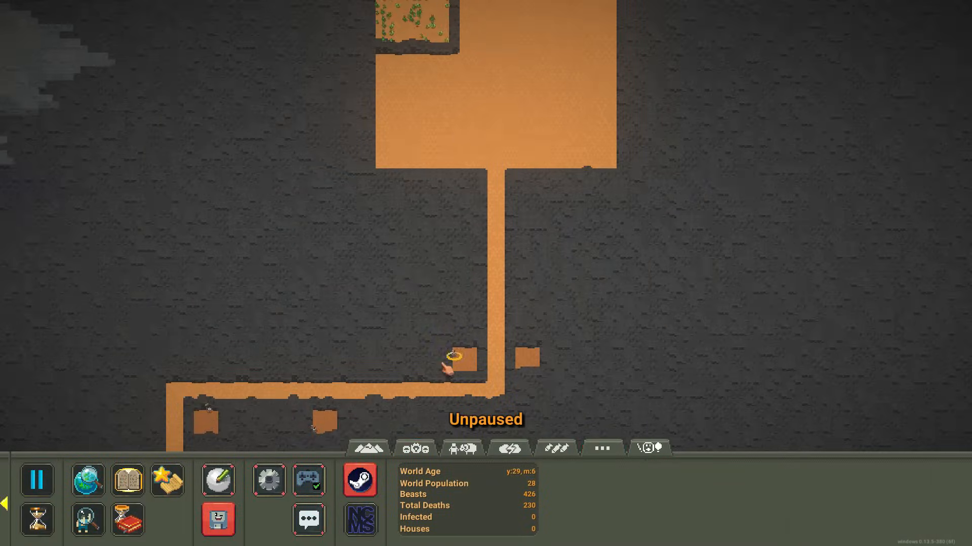
left_click(447, 368)
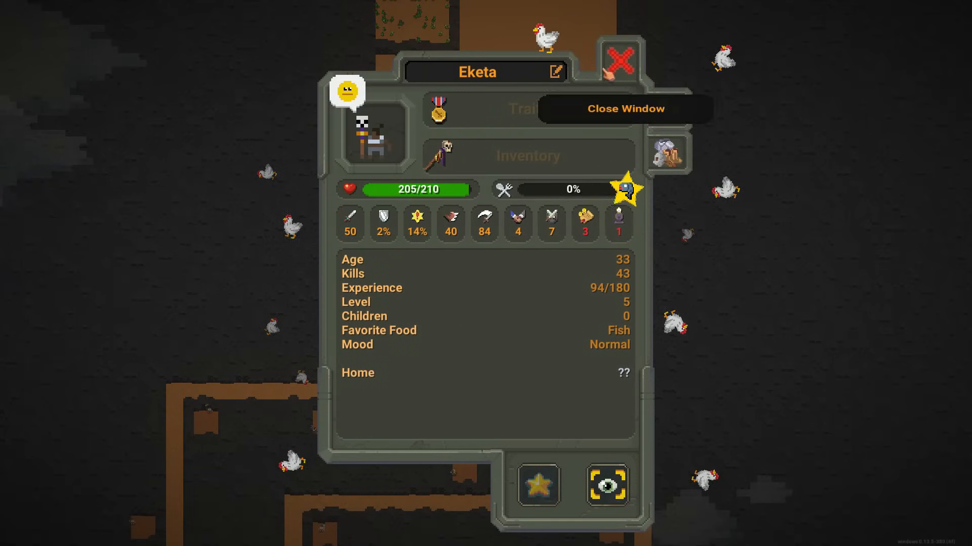
Step: Close Eketa's stats, browse and close the trait picker, and pause over the zombie pens
left_click(621, 61)
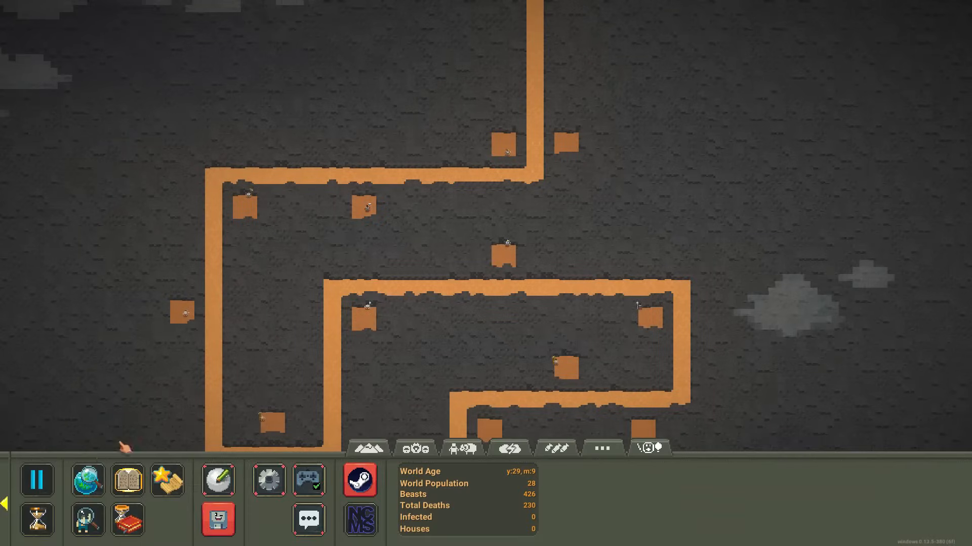
left_click(604, 448)
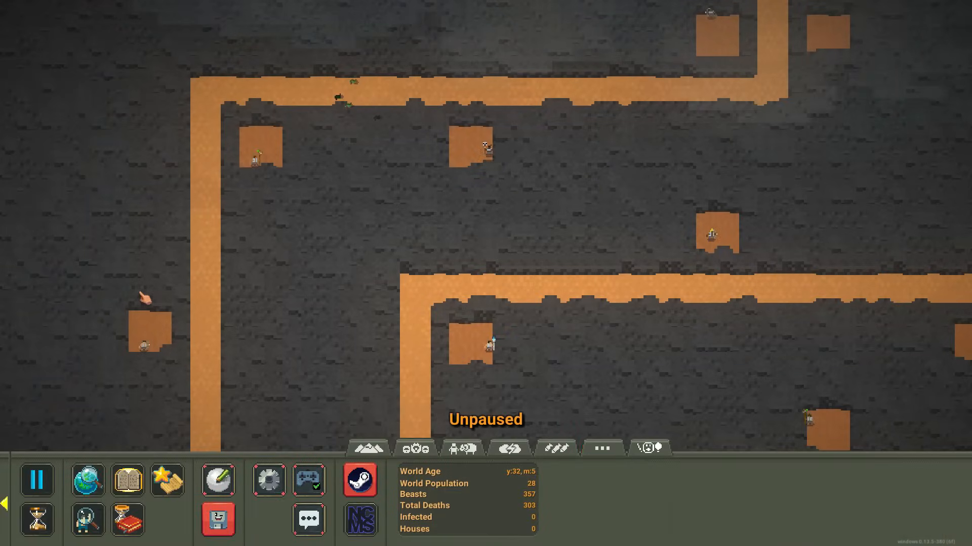
left_click(652, 451)
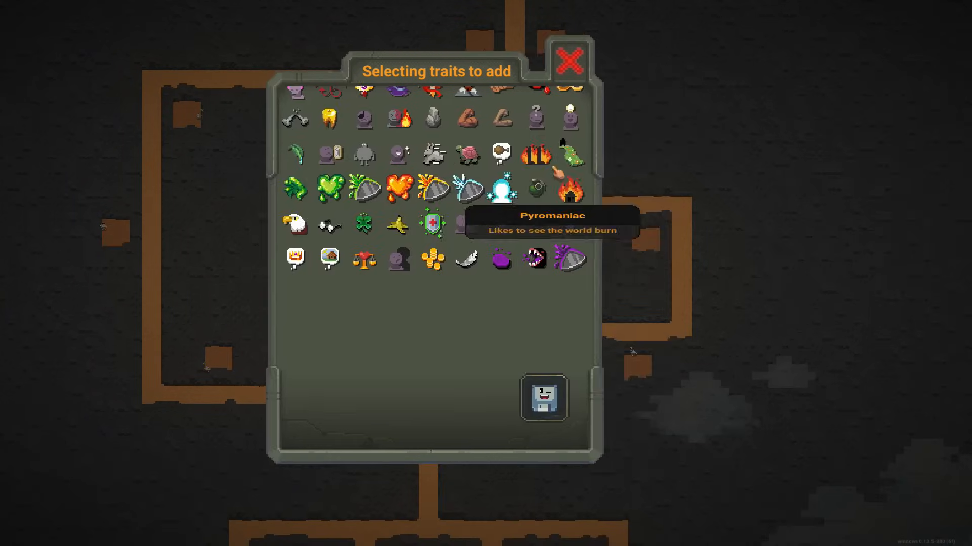
left_click(571, 60)
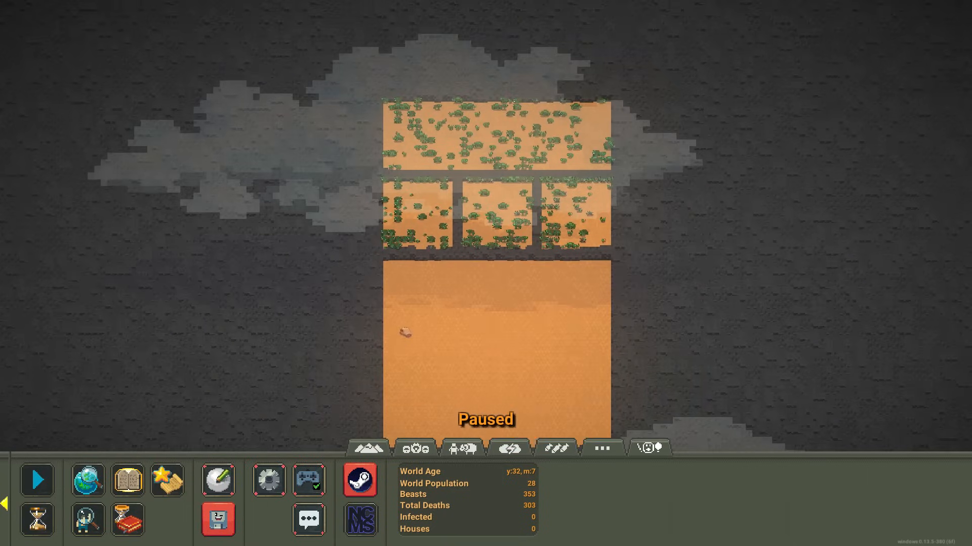
mouse_move(509, 447)
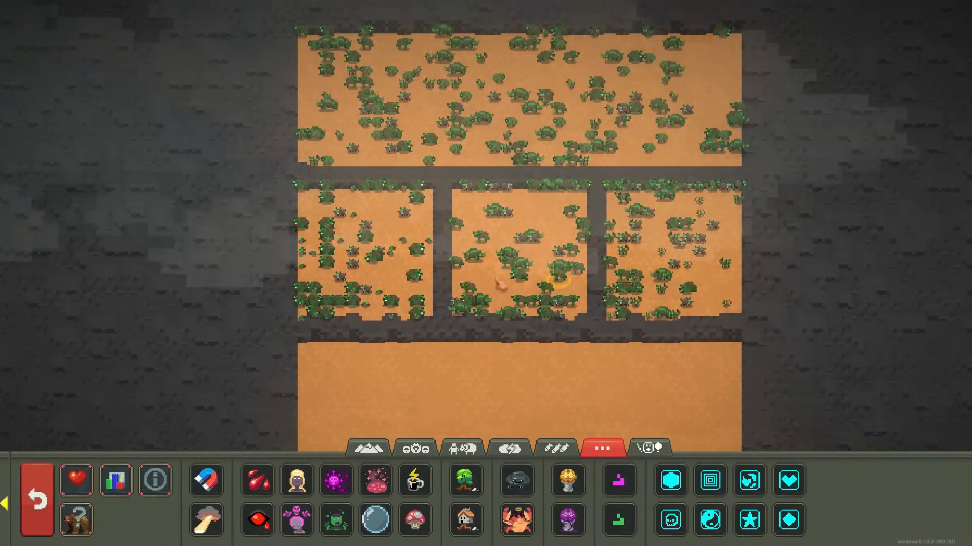
Step: While paused, bring up the 'Create and shape your World' powers list
left_click(461, 448)
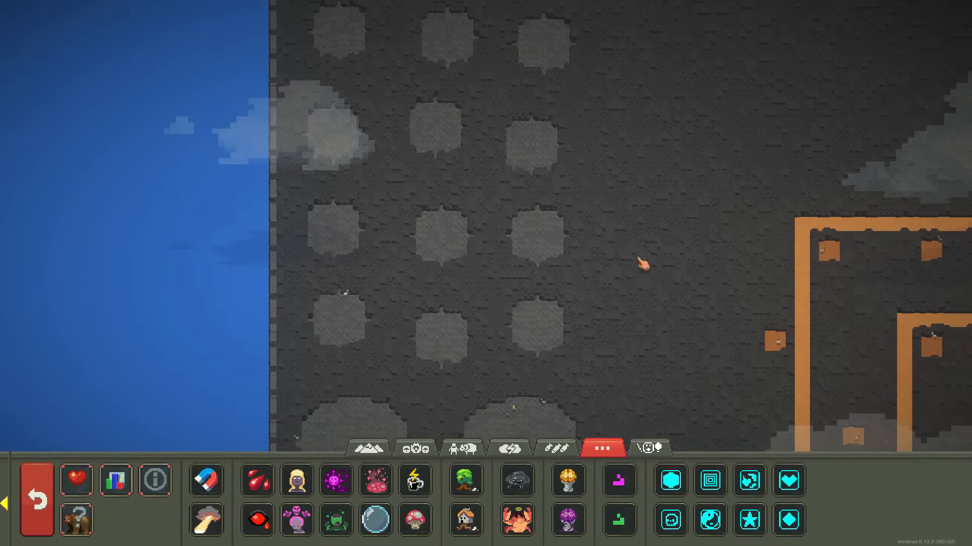
left_click(417, 450)
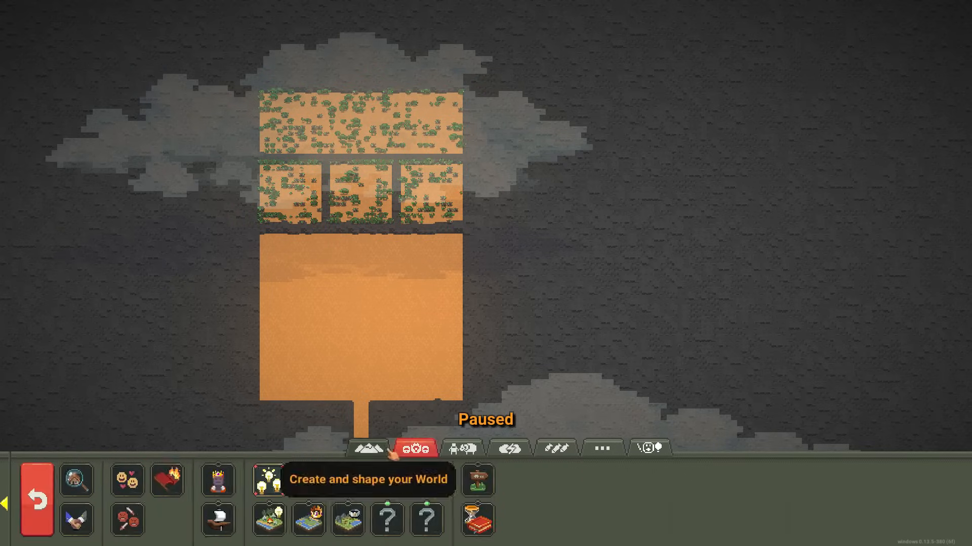
Step: Return to the main toolbar, run the wave to 404 total deaths, and bring up the Other powers list with Divine Magnet
left_click(369, 450)
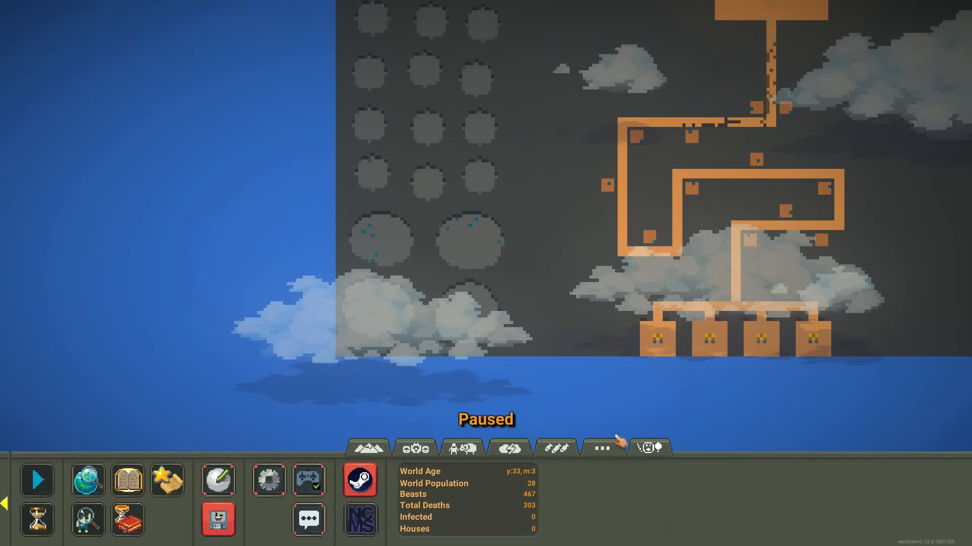
left_click(603, 449)
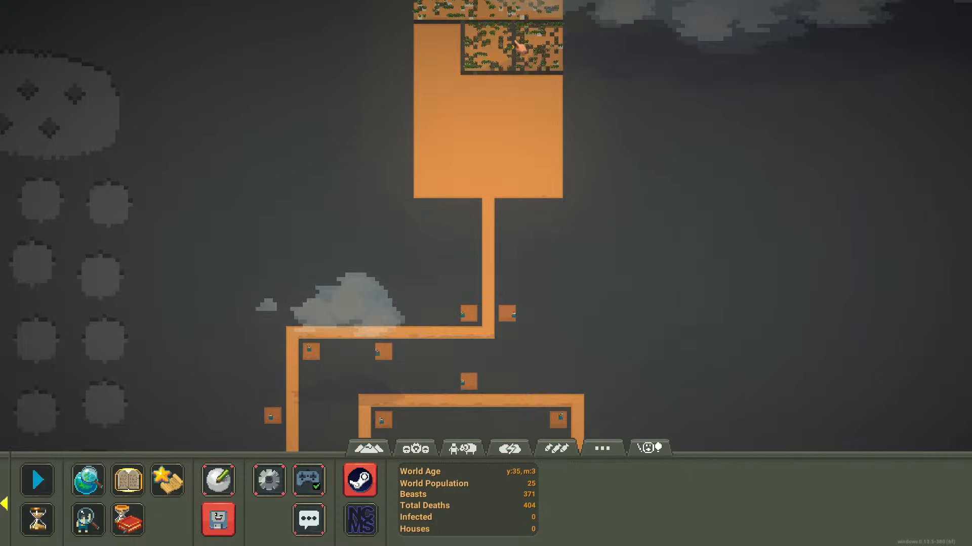
left_click(602, 449)
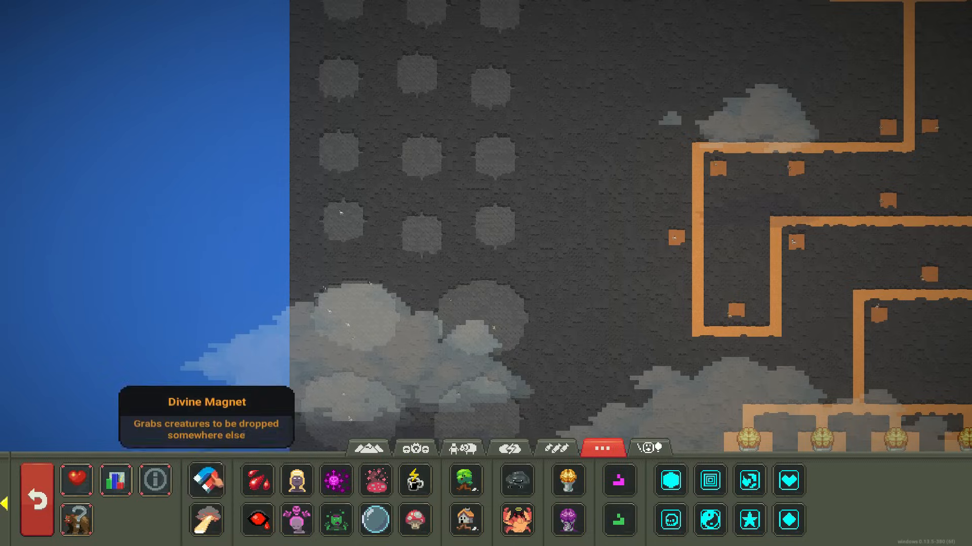
Step: Check the zombie Dangy's stats, close the window, and resume the battle at 485 total deaths
left_click(209, 485)
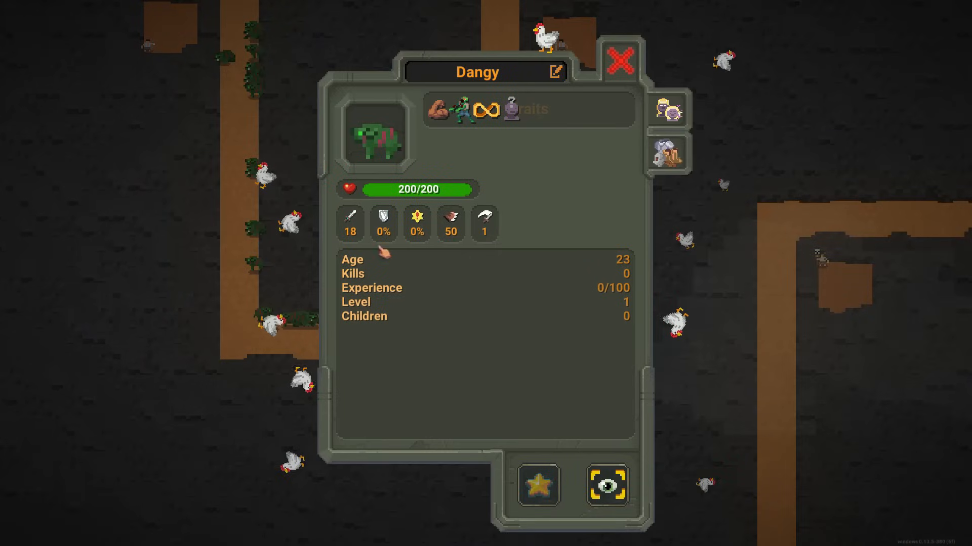
left_click(621, 59)
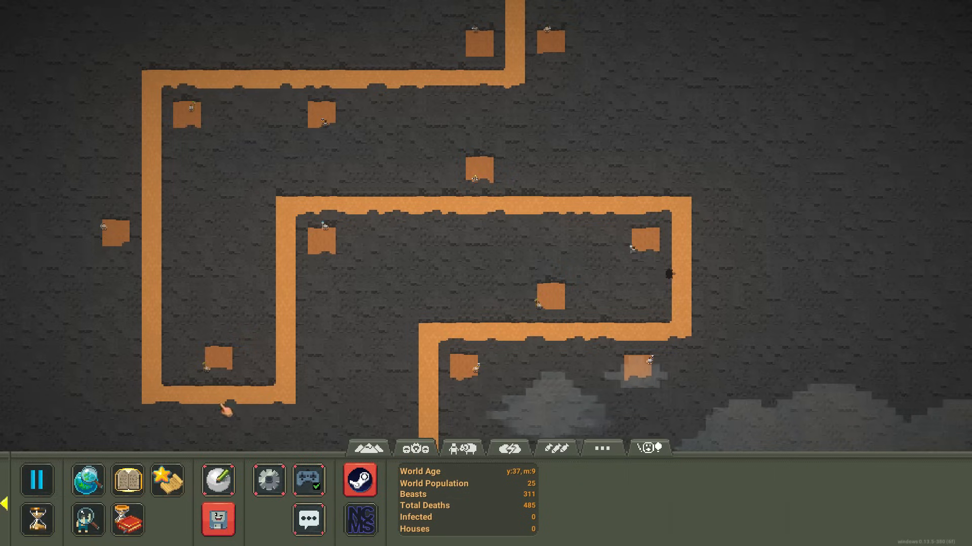
Step: Give the unit a different weapon from the Edit Items grid and close the window on the running wave
left_click(462, 449)
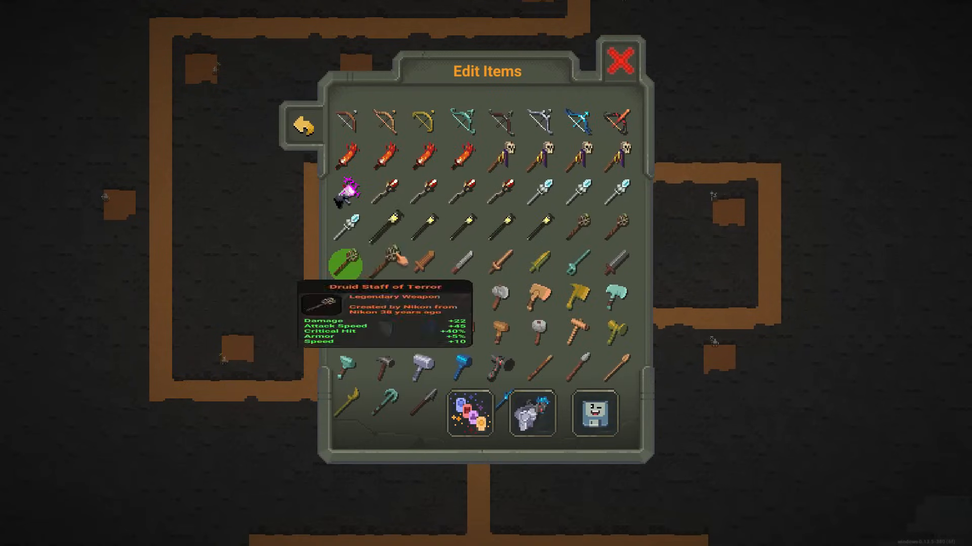
left_click(620, 64)
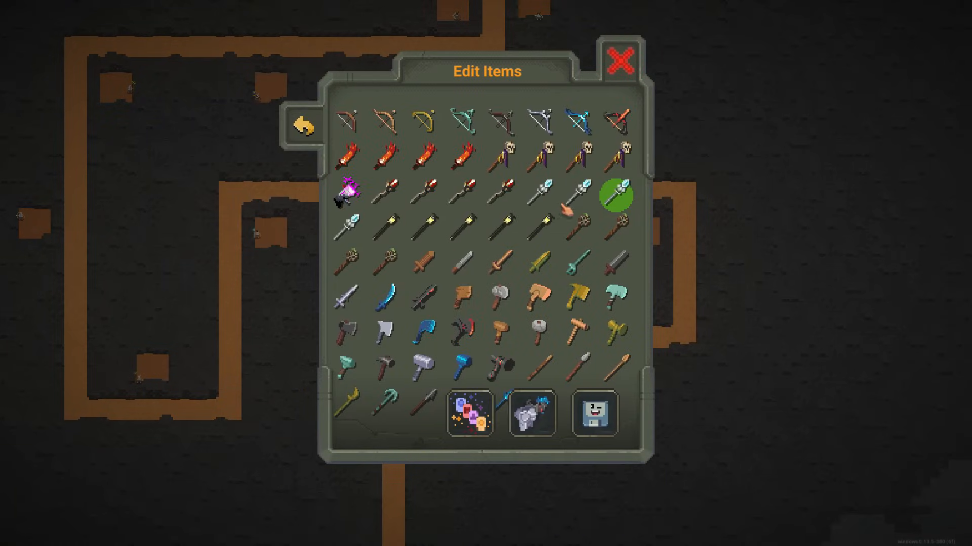
left_click(621, 63)
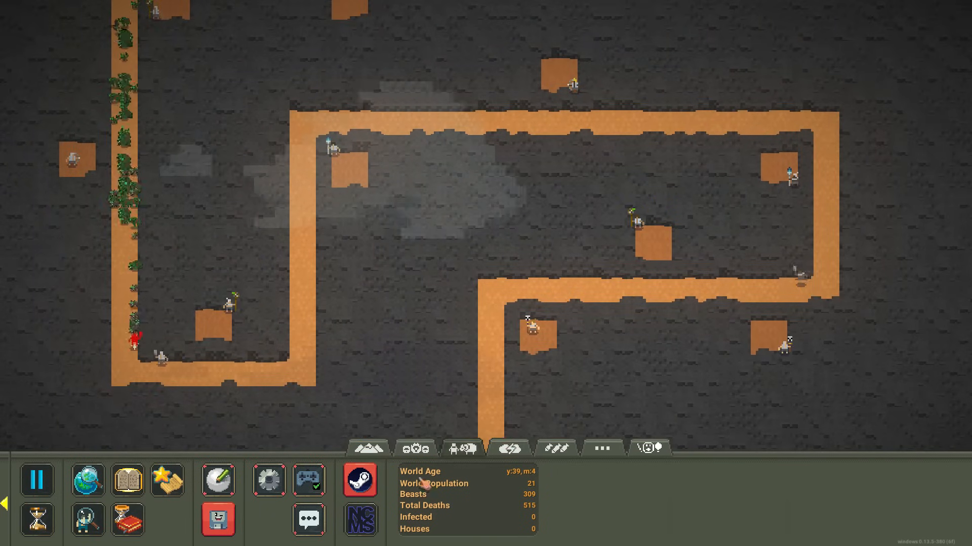
Step: Select a tower unit and bring up its weapon choices with the Druid Staff of Power highlighted
left_click(601, 447)
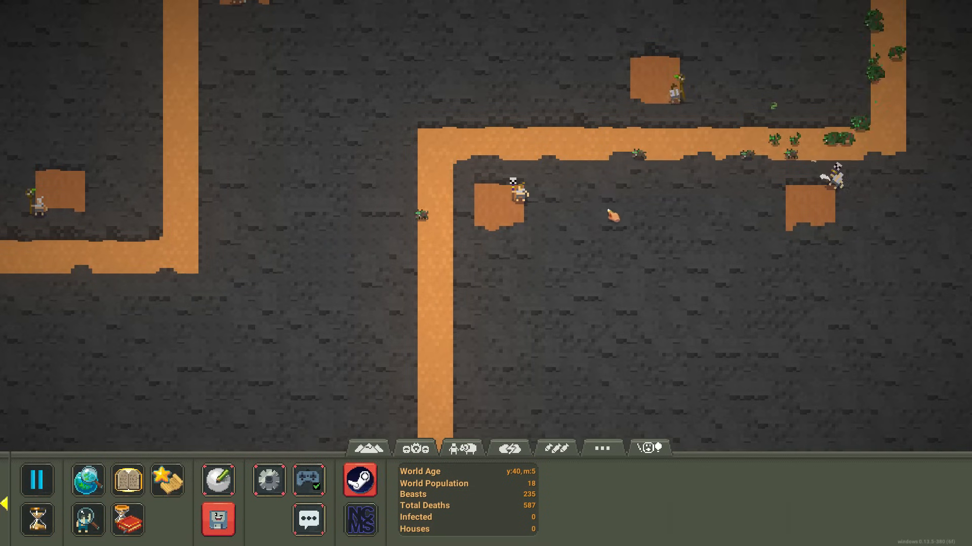
left_click(36, 480)
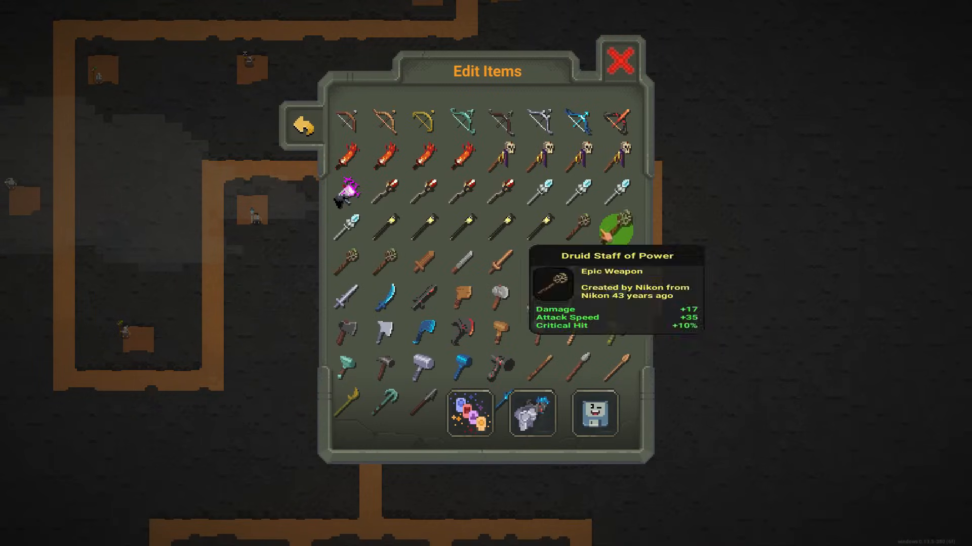
Step: Equip Eketa with the Necromancer Staff of Terror and go back to Eketa's info window
left_click(622, 63)
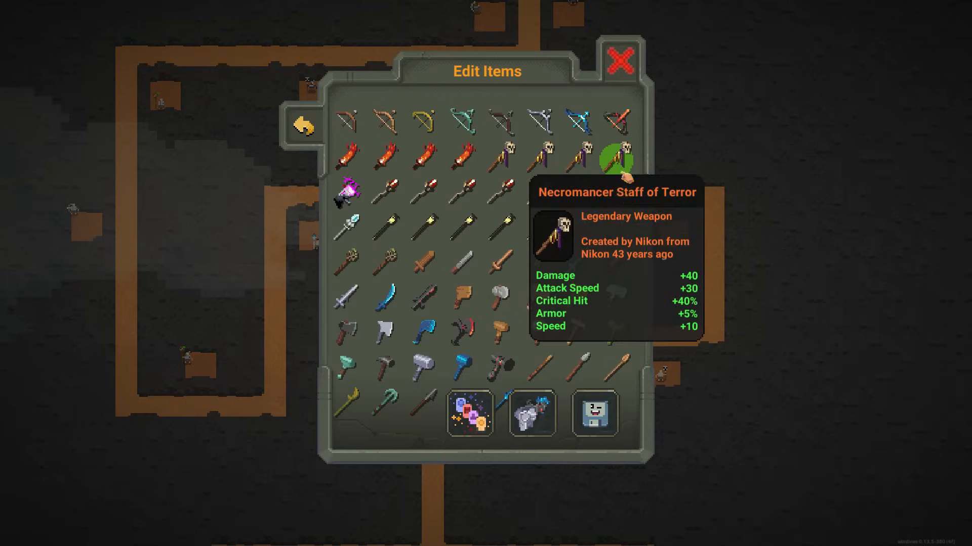
left_click(622, 66)
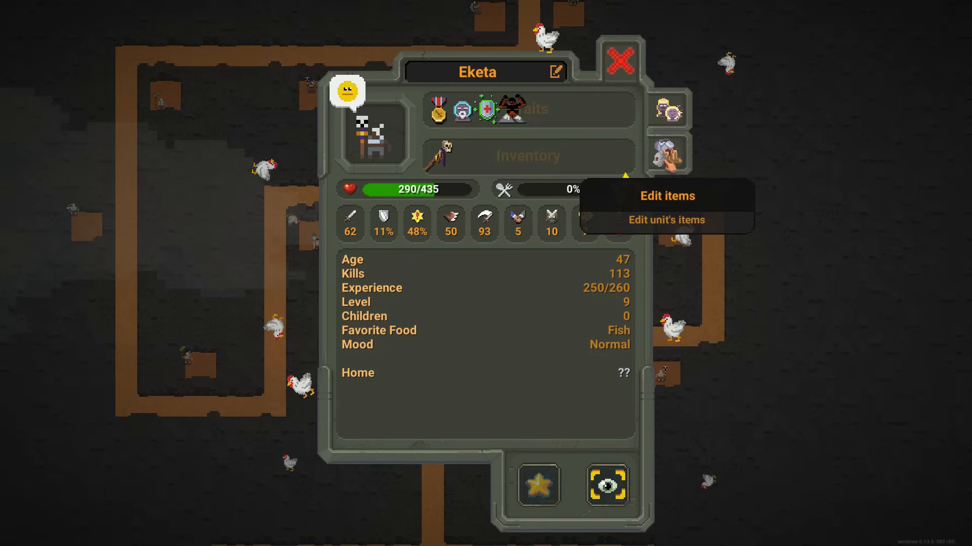
left_click(624, 61)
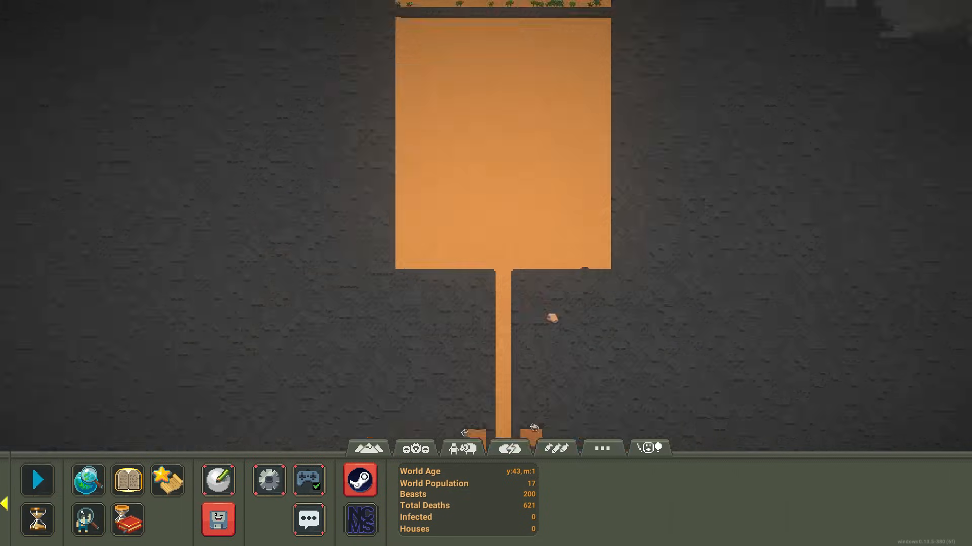
Step: Unpause the world and follow the zombie wave down the path as the towers thin it out
left_click(37, 481)
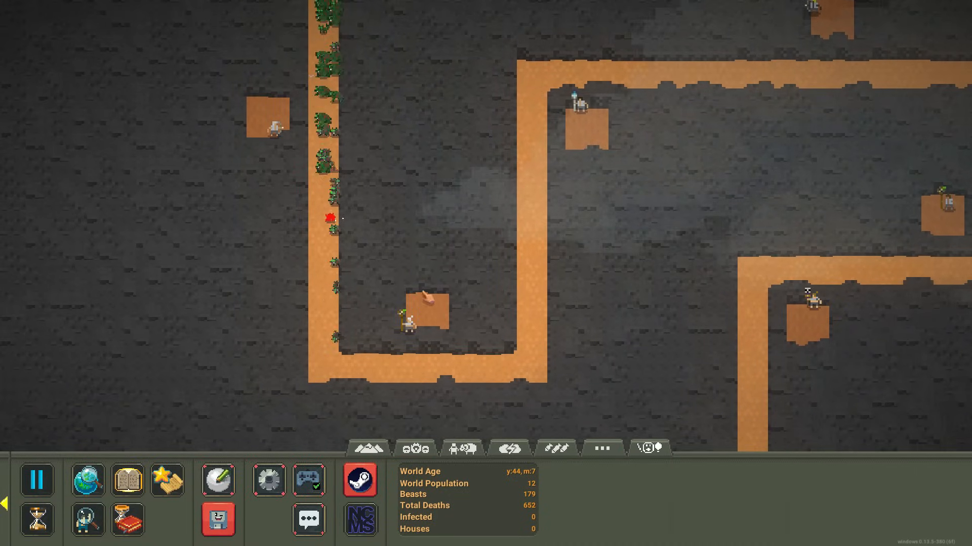
left_click(38, 533)
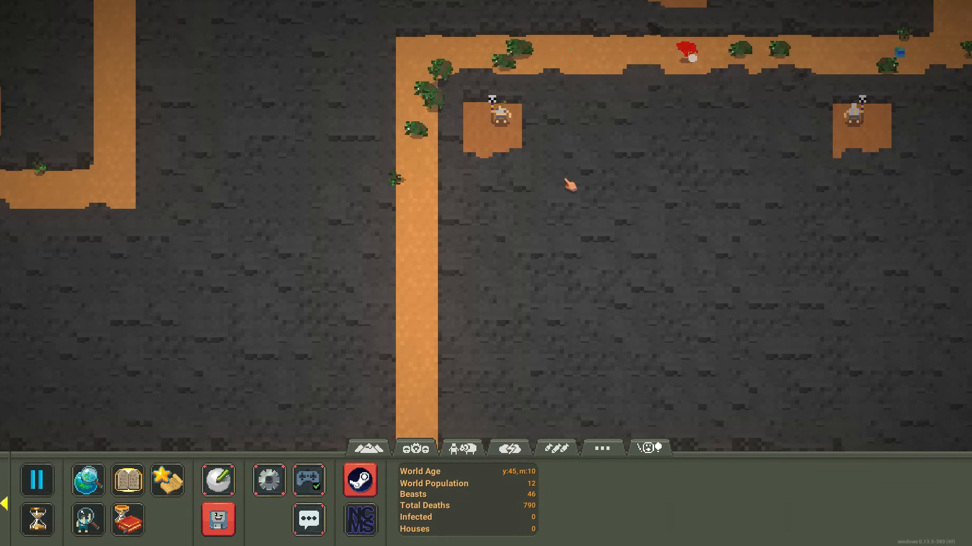
Step: Bomb the zombies along the path with destruction powers, then resume time from the main controls
left_click(37, 480)
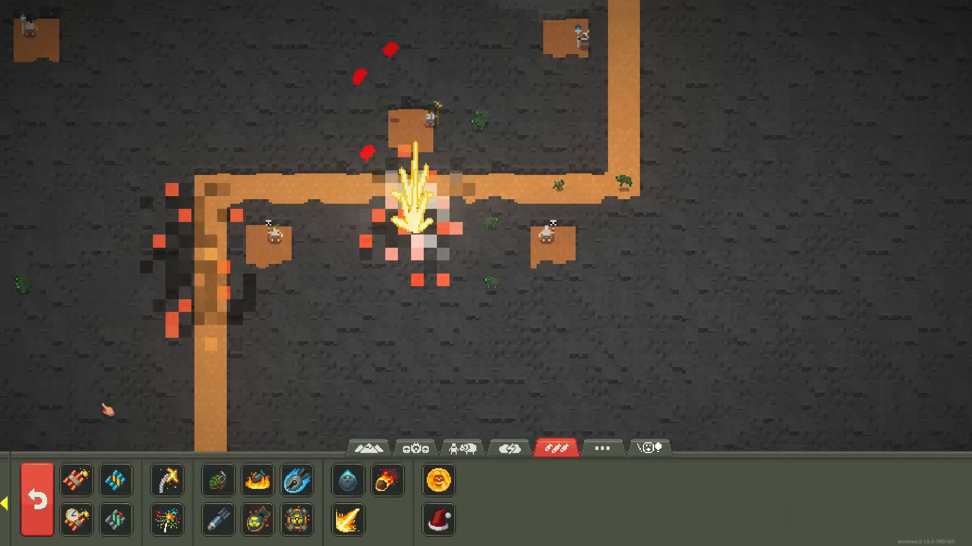
left_click(602, 447)
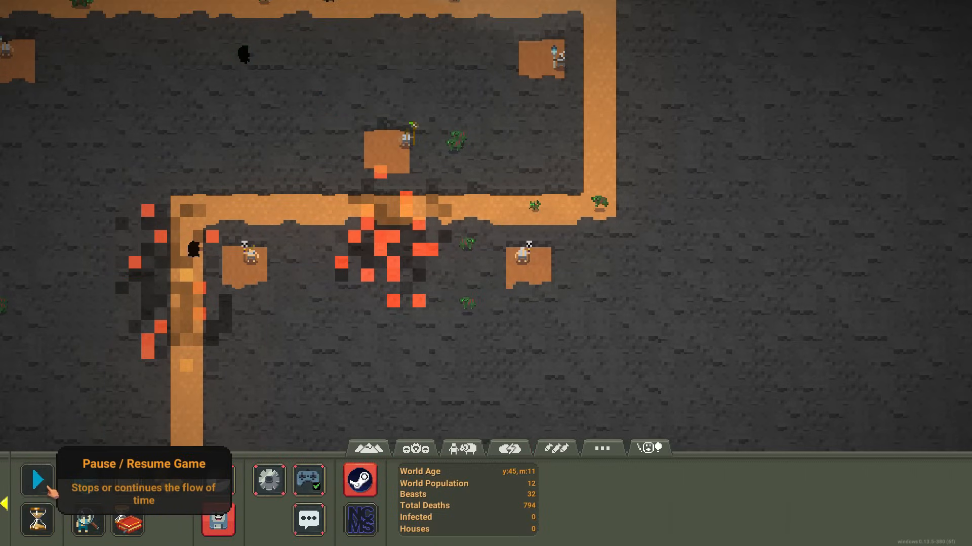
left_click(33, 481)
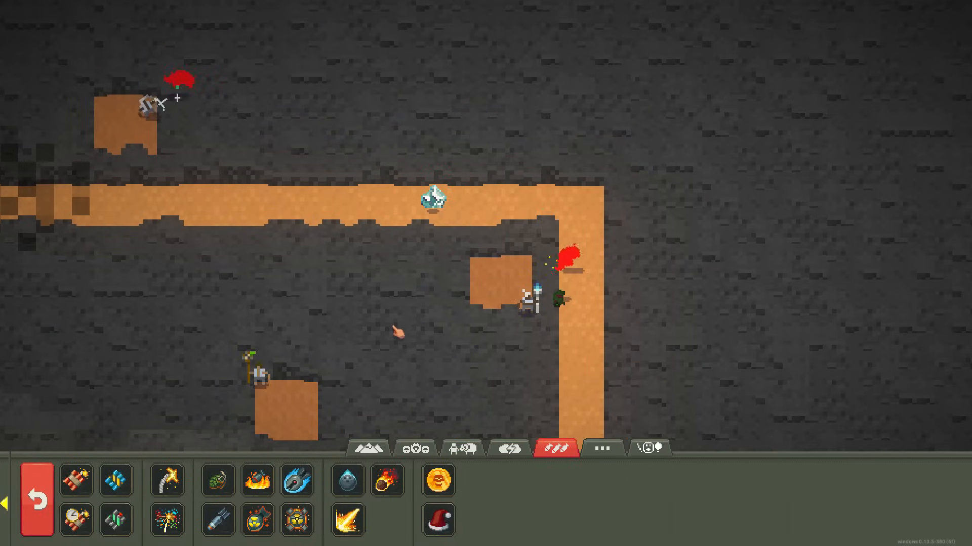
Step: Check the Iron Bow's stats from the terrain tab's item editor, close it and pause the world
left_click(368, 447)
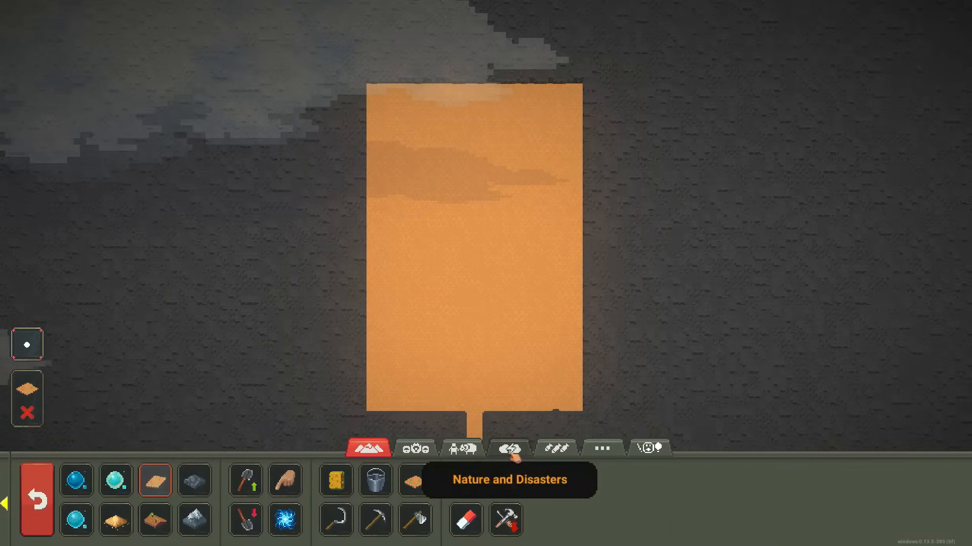
left_click(461, 449)
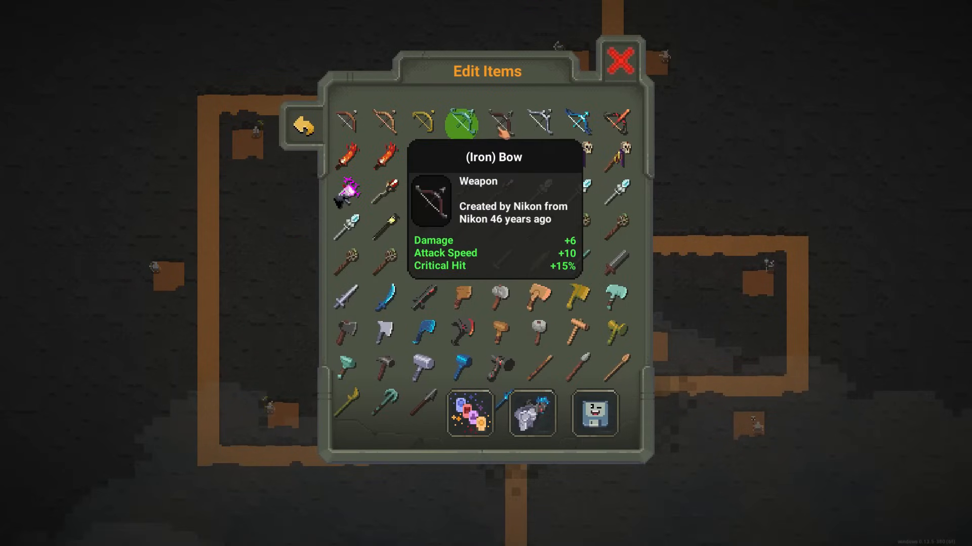
left_click(620, 61)
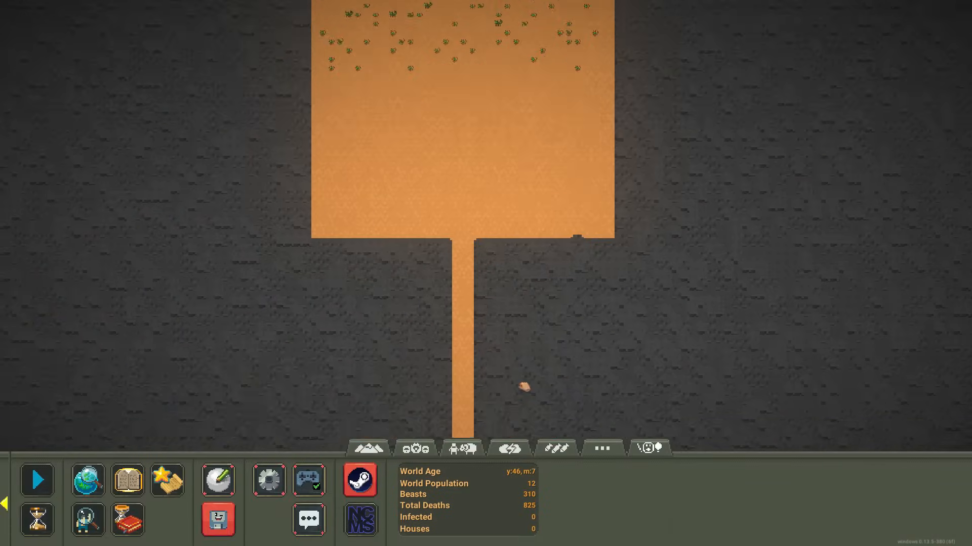
Step: Run the fresh horde's wave down to 14 beasts, then pause with the whole path in view
left_click(37, 481)
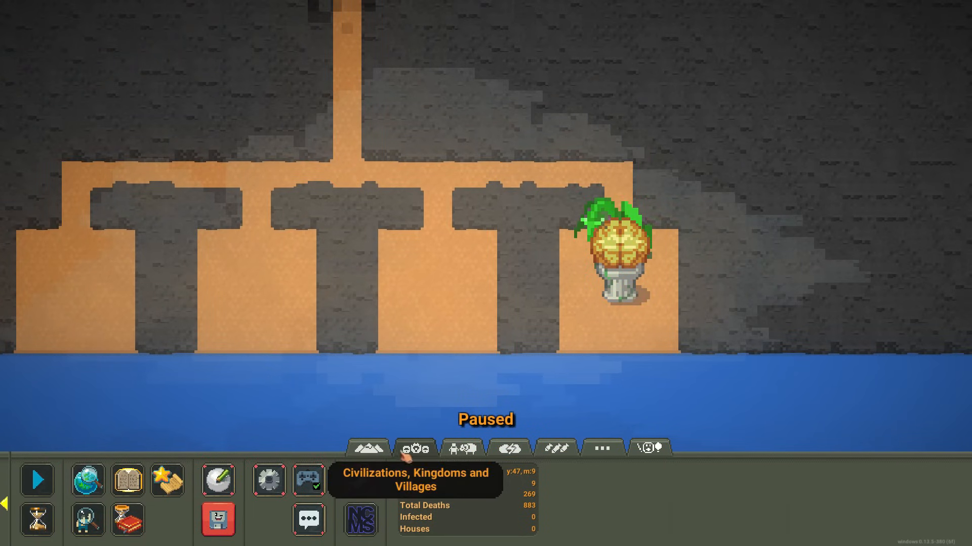
left_click(556, 447)
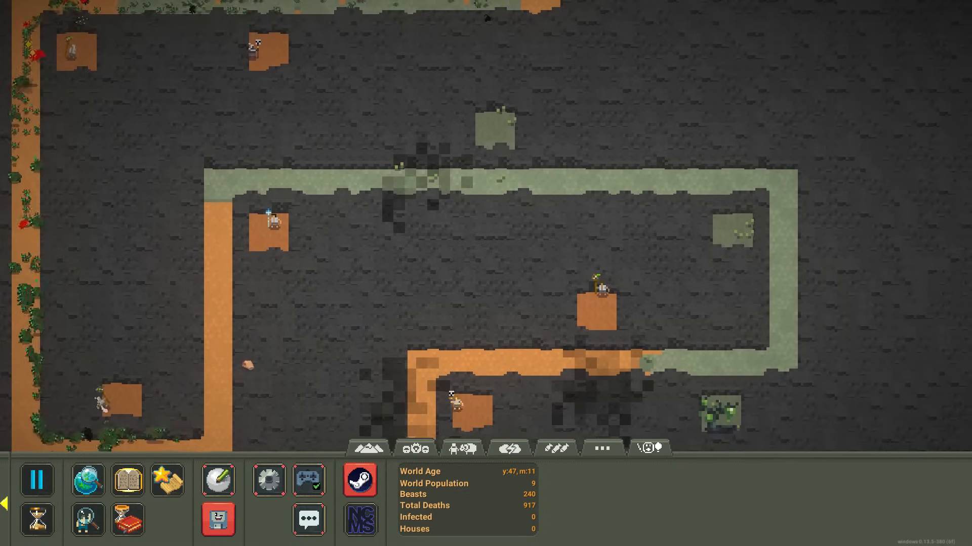
left_click(37, 480)
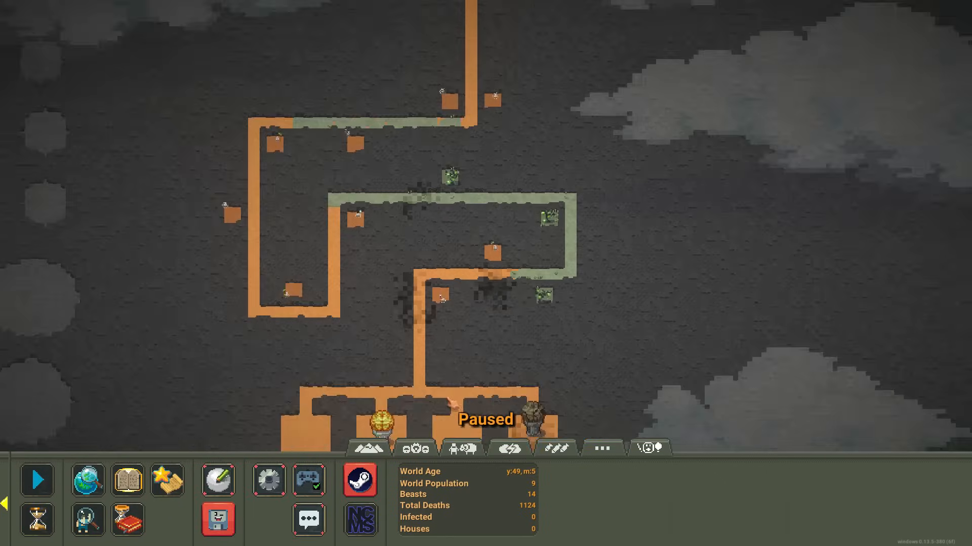
Step: Let the last wave run until only 3 beasts remain and the path turns green
left_click(461, 448)
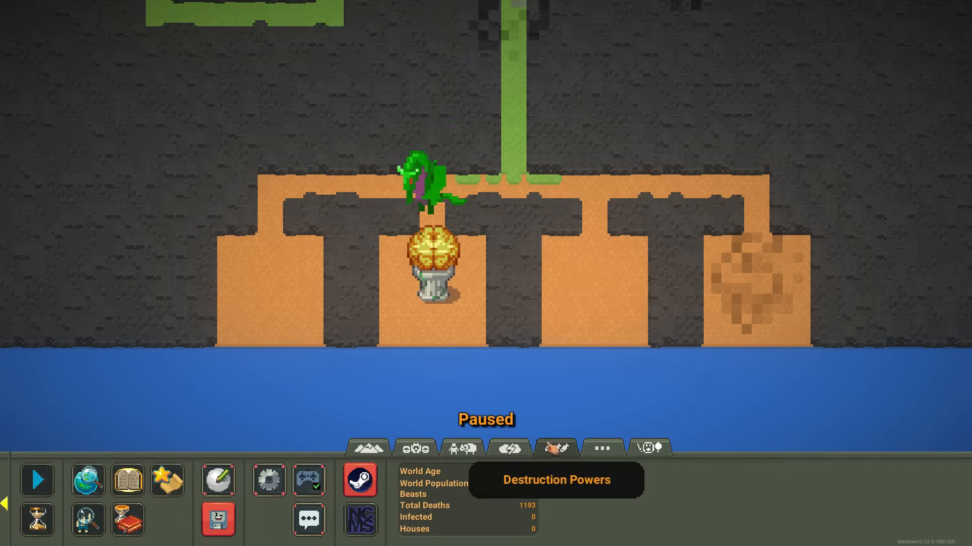
left_click(555, 447)
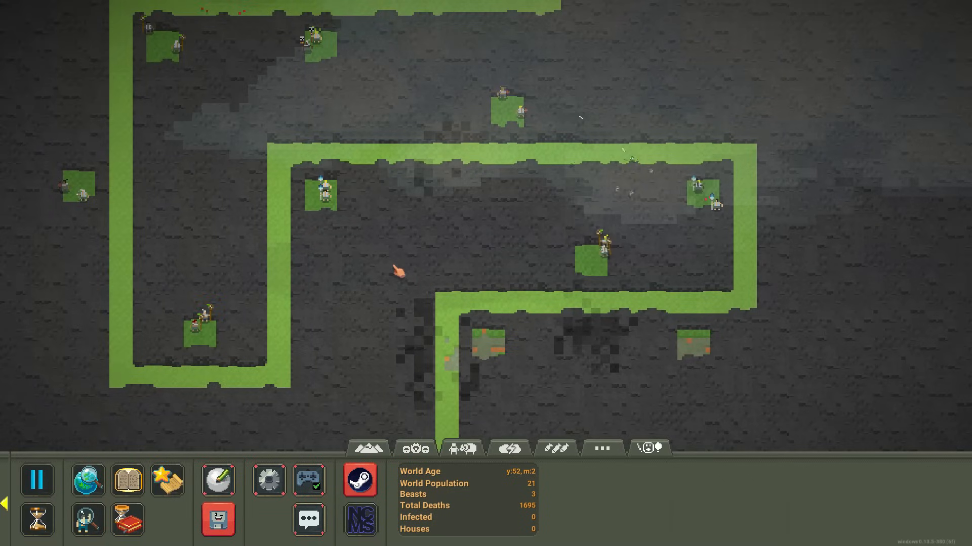
Step: Inspect two tower units' stats and their legendary Staffs of Terror, then close the info window
left_click(36, 479)
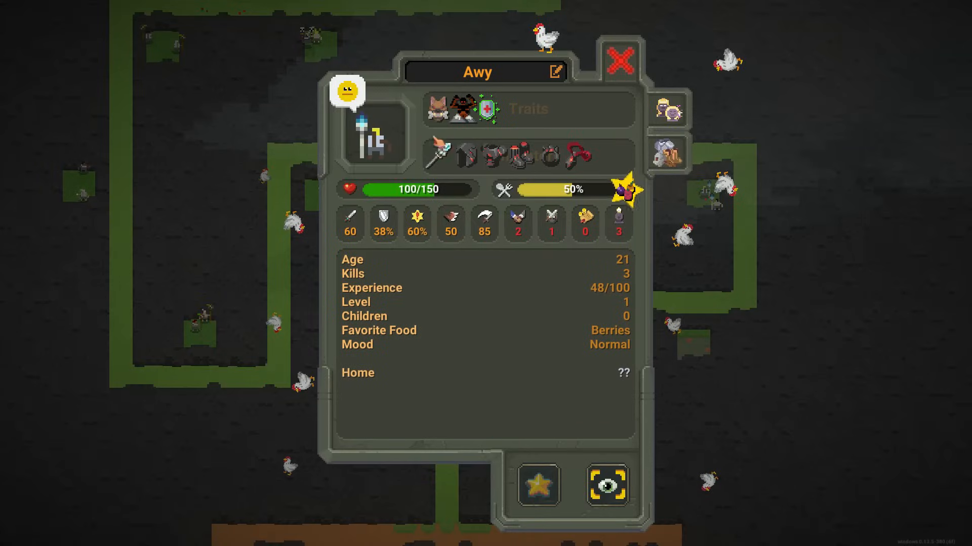
mouse_move(623, 65)
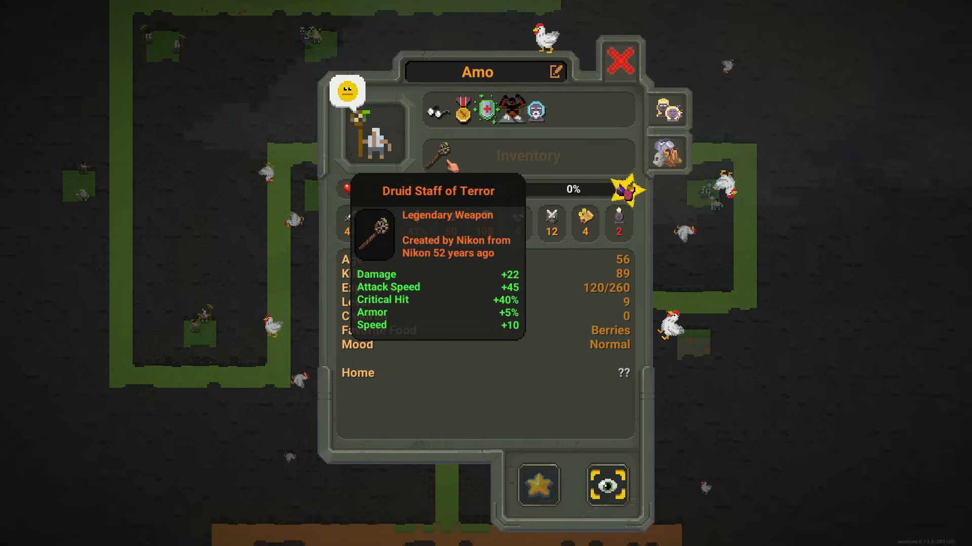
left_click(619, 63)
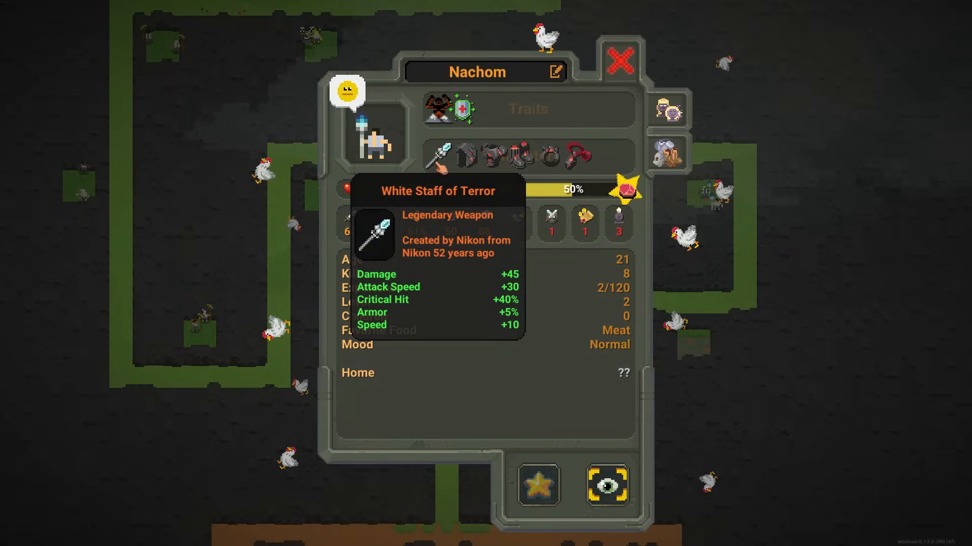
mouse_move(621, 60)
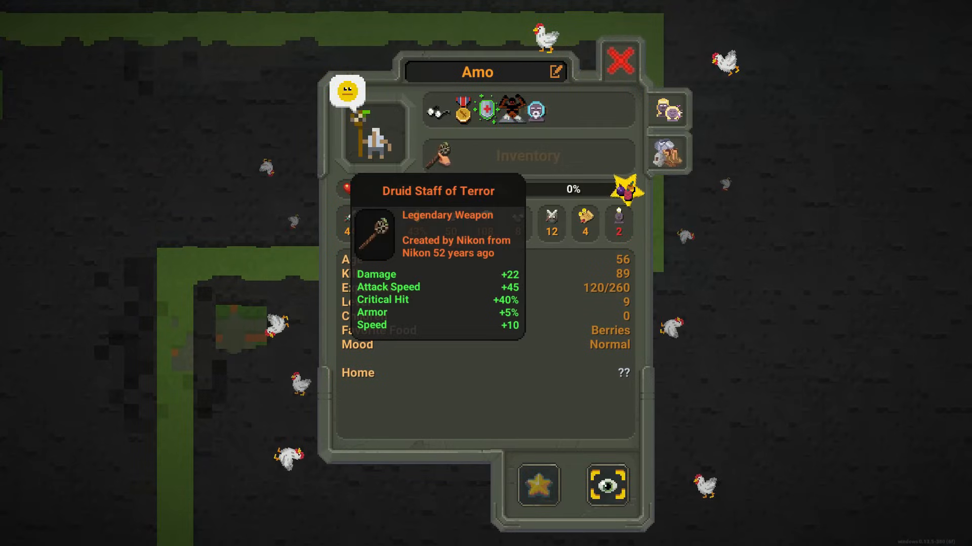
left_click(622, 59)
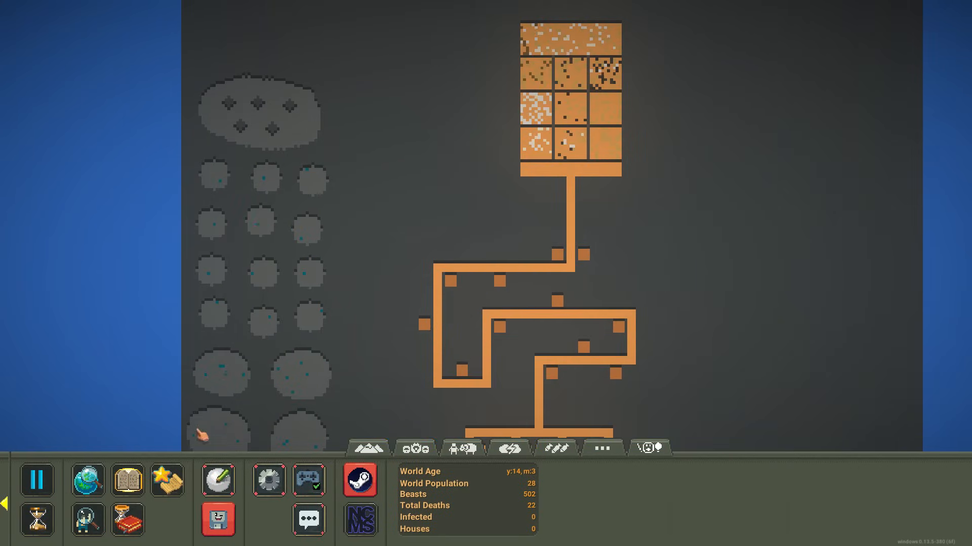
Step: Upload the world for sharing, accept the confirmation and pause the simulation at year 14
left_click(362, 481)
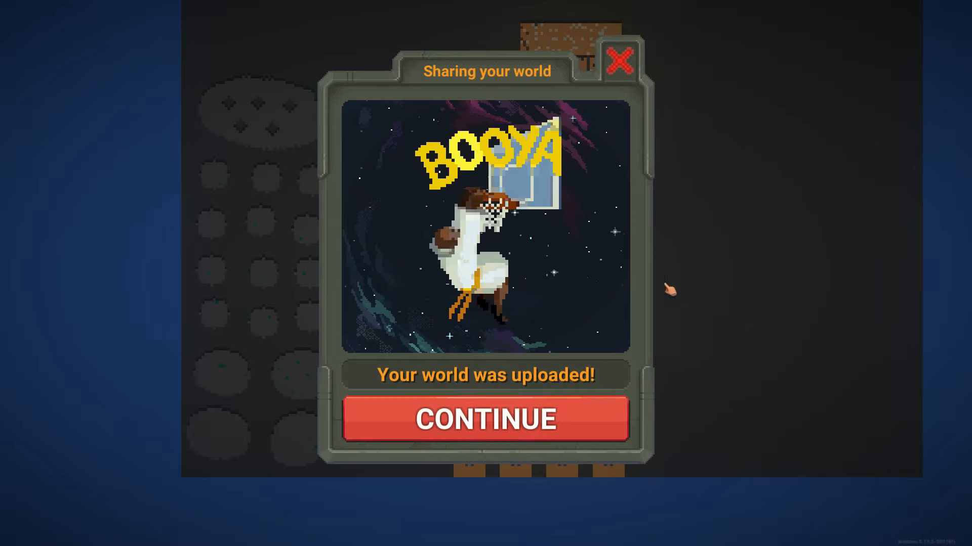
left_click(485, 419)
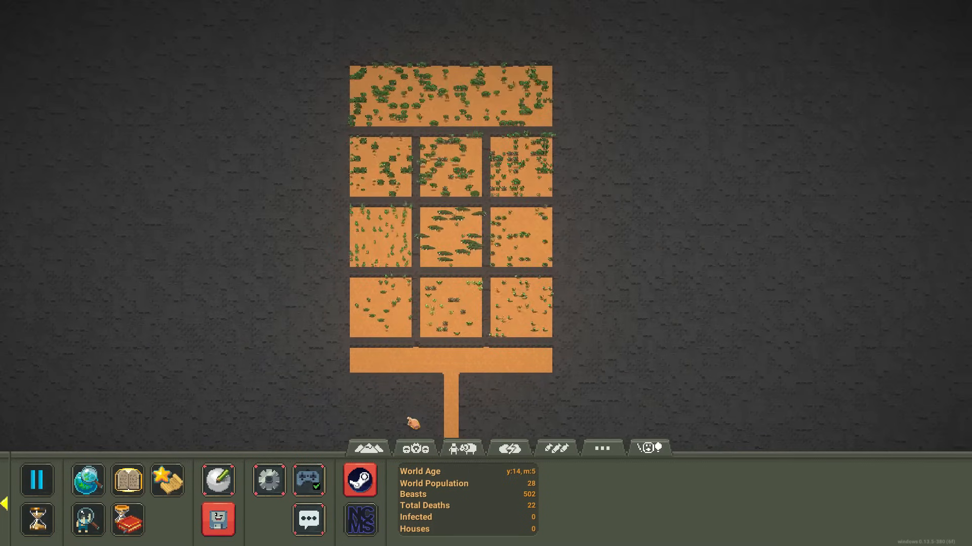
left_click(37, 481)
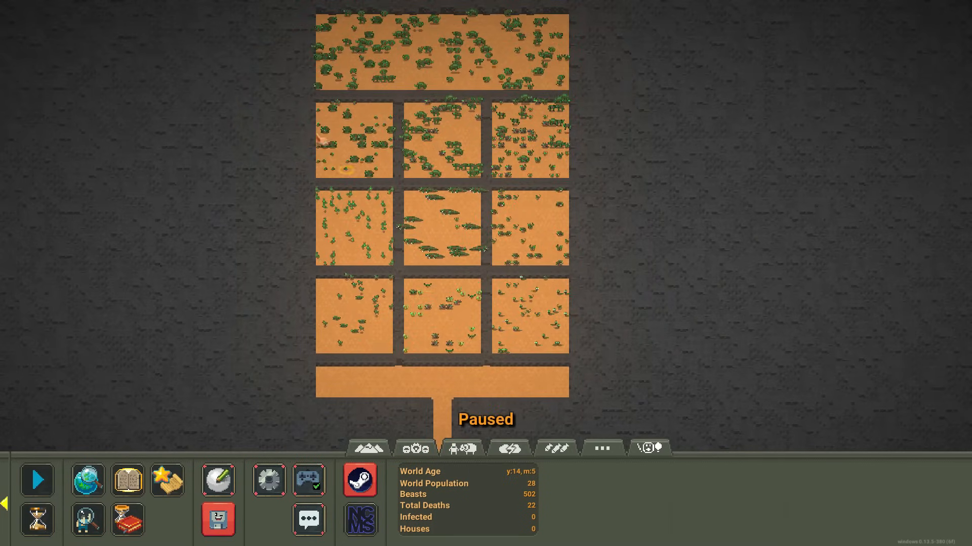